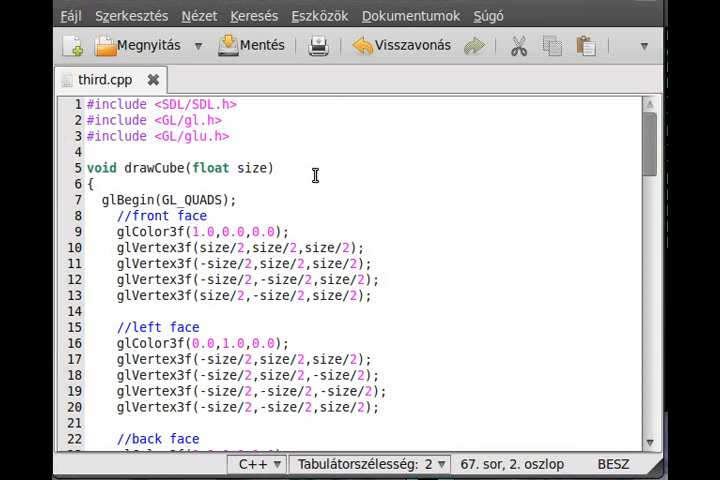
{"action": "mouse_move", "coordinate": [320, 143]}
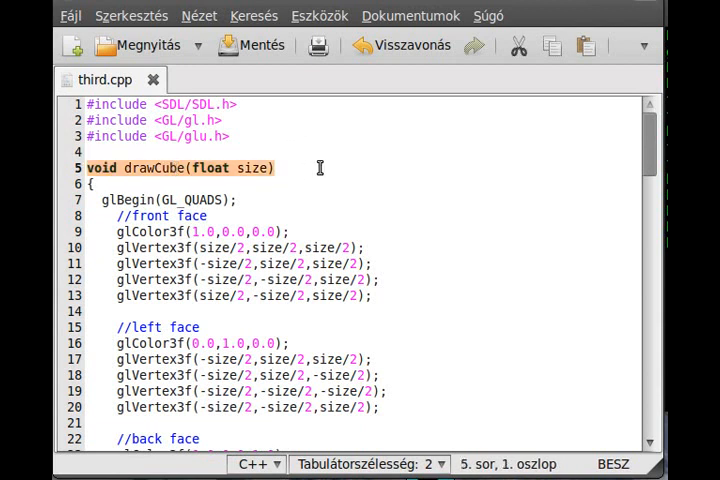
{"action": "mouse_move", "coordinate": [342, 190]}
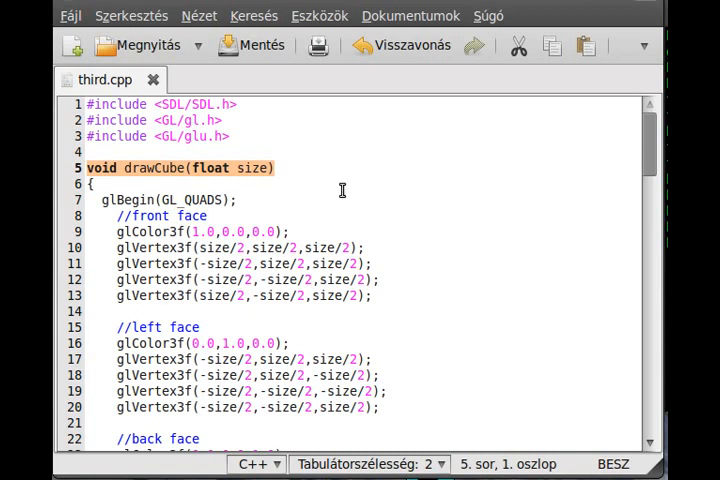
Add glEnable(GL_LIGHTING); on the line after glEnable(GL_DEPTH_TEST); in init().
{"action": "scroll", "scroll_direction": "down", "scroll_amount": 3}
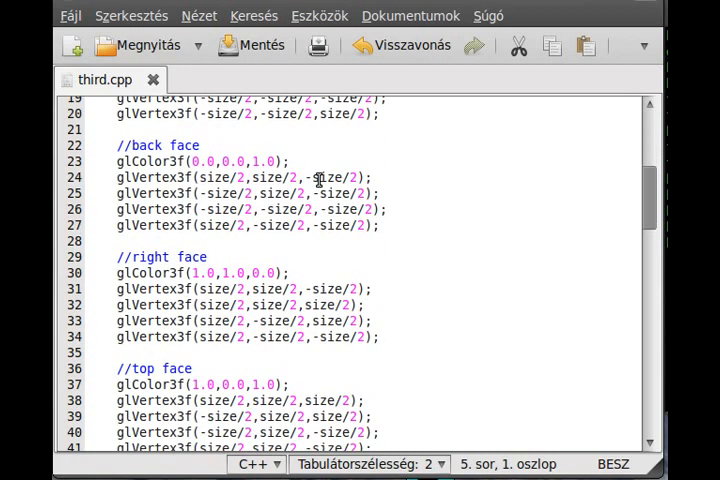
{"action": "scroll", "scroll_direction": "down", "scroll_amount": 3}
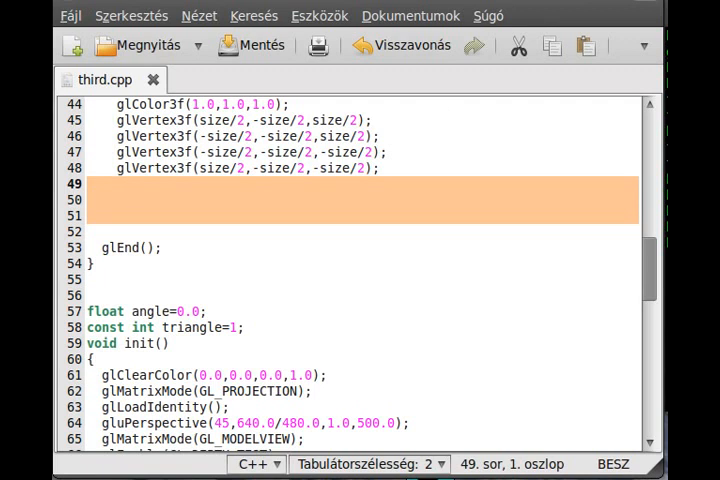
{"action": "mouse_move", "coordinate": [429, 187]}
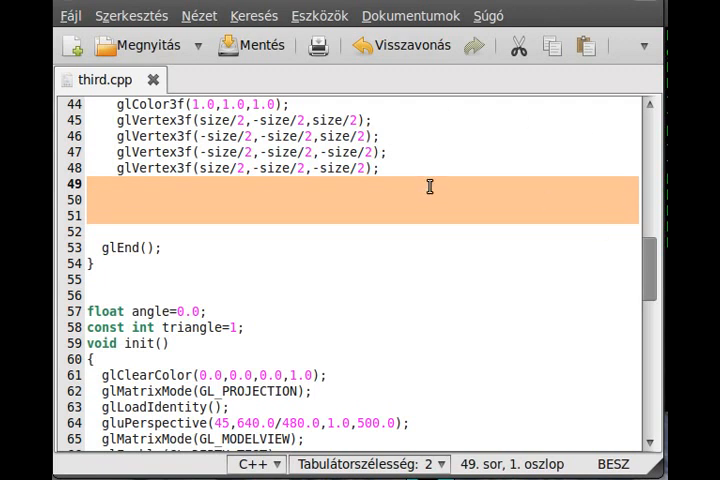
{"action": "scroll", "scroll_direction": "down", "scroll_amount": 3}
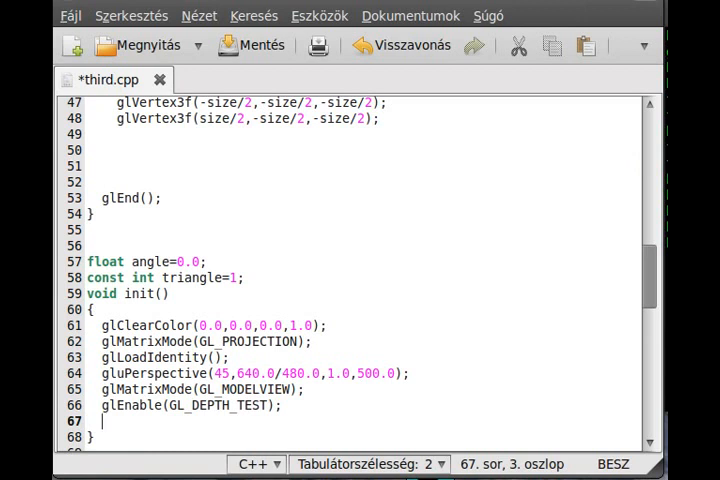
{"action": "type", "text": "glEnable(G"}
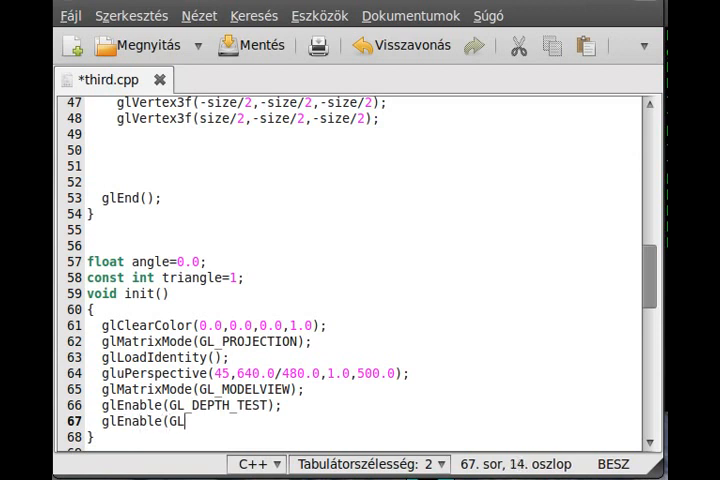
{"action": "type", "text": "LIGHTING);"}
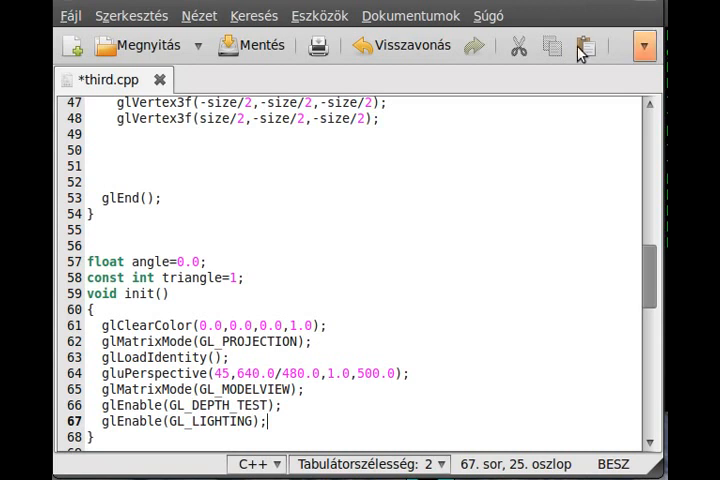
{"action": "left_click", "coordinate": [253, 45]}
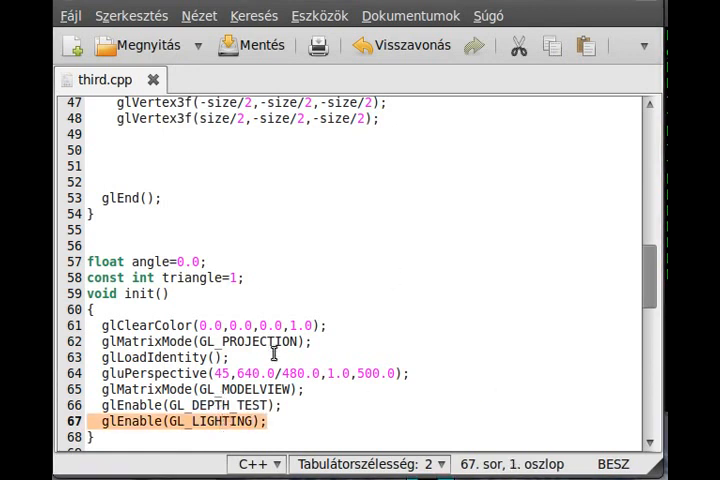
{"action": "mouse_move", "coordinate": [294, 308]}
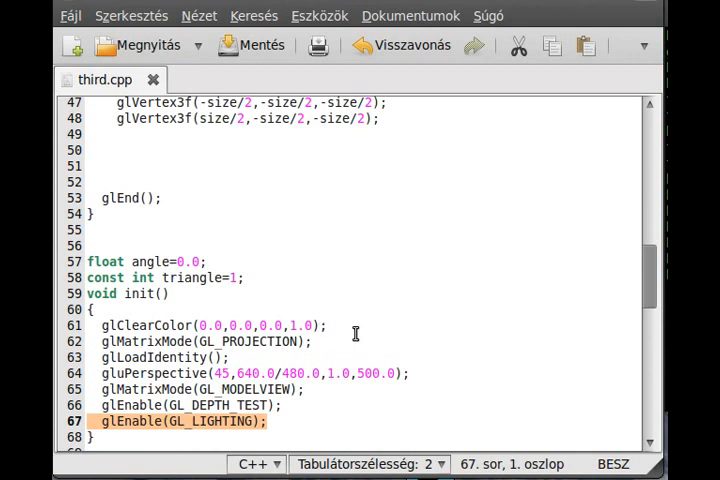
Scroll back up toward the cube's front face in drawCube().
{"action": "scroll", "scroll_direction": "up", "scroll_amount": 3}
{"action": "type", "text": "glNor"}
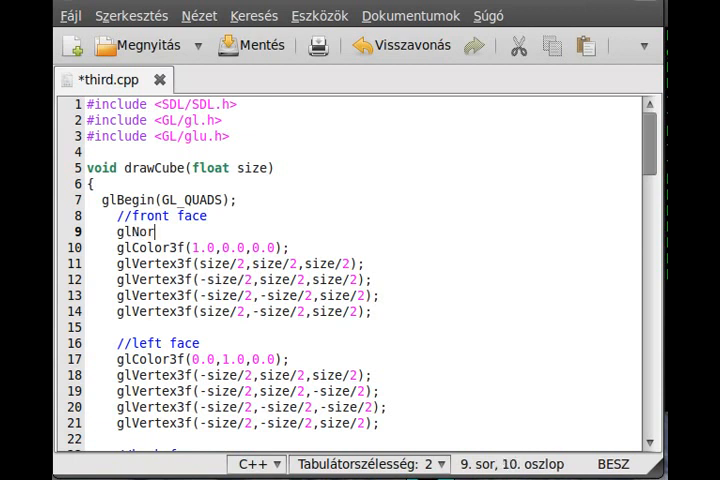
Complete glNormal3f(0.0,0.0,1.0); before the front face's colour call.
{"action": "type", "text": "mal3f("}
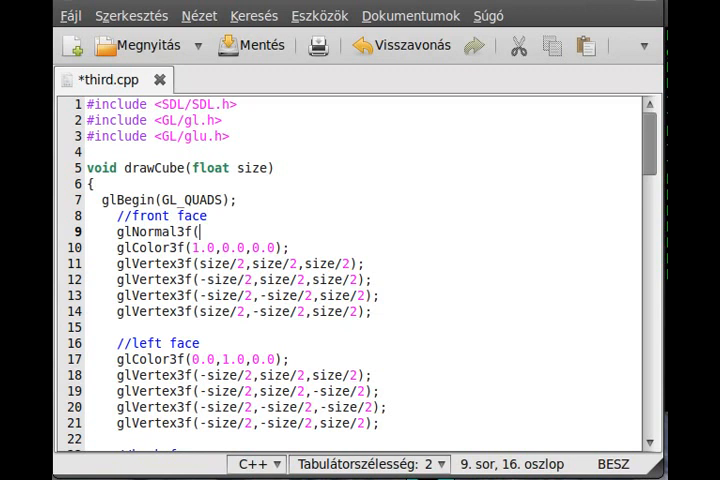
{"action": "type", "text": "0.0,0"}
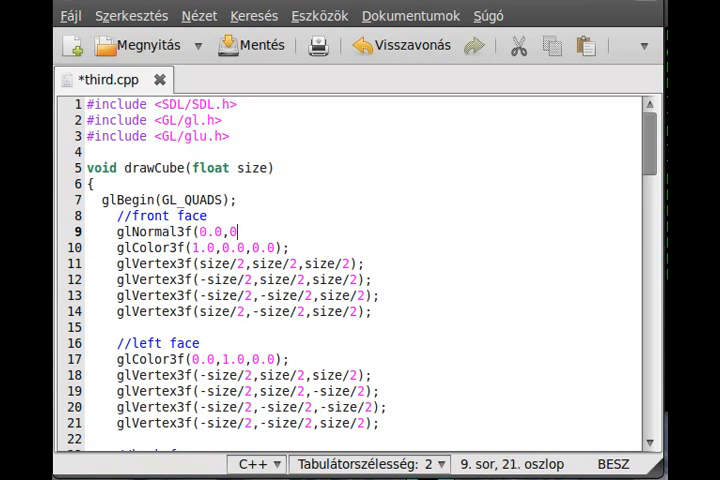
{"action": "type", "text": ".0,"}
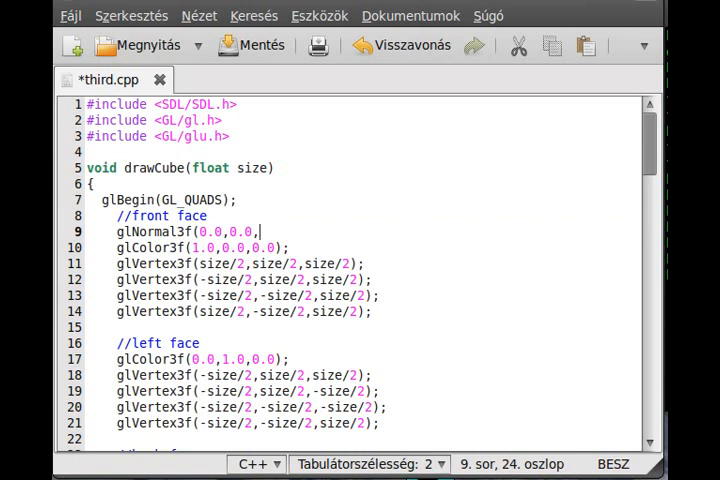
{"action": "type", "text": "1.0"}
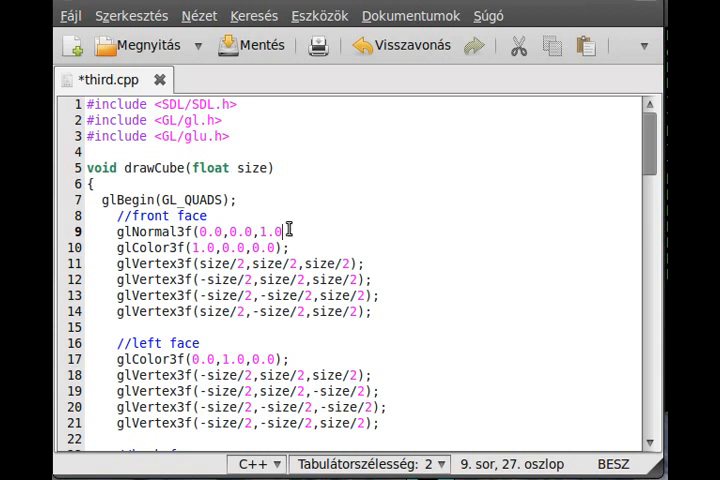
{"action": "double_click", "coordinate": [200, 231]}
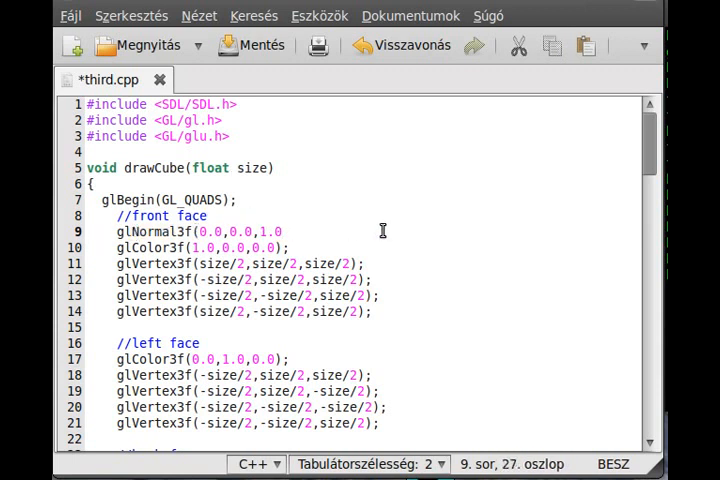
{"action": "type", "text": ";"}
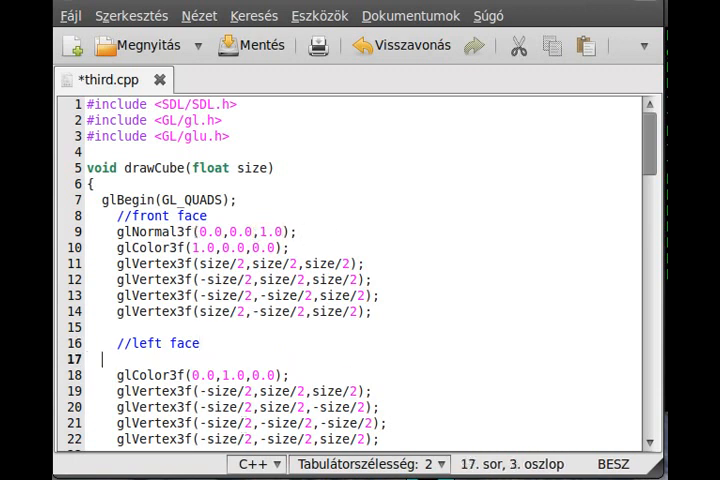
Add glNormal3f(-1.0,0.0,0.0); for the left face.
{"action": "type", "text": "glNor"}
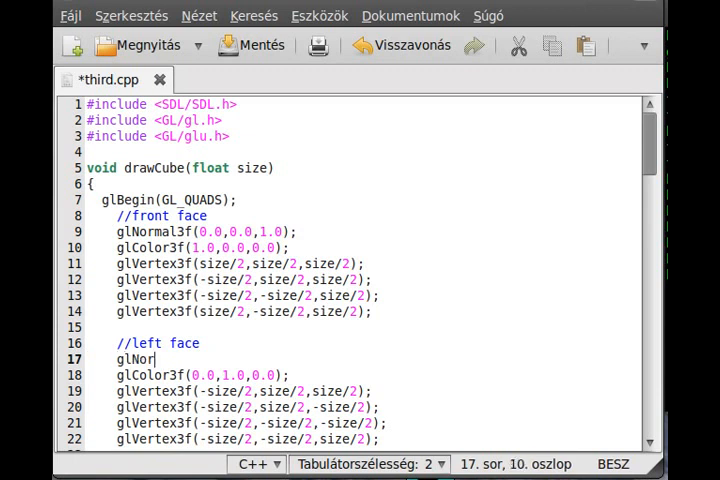
{"action": "type", "text": "mal3f("}
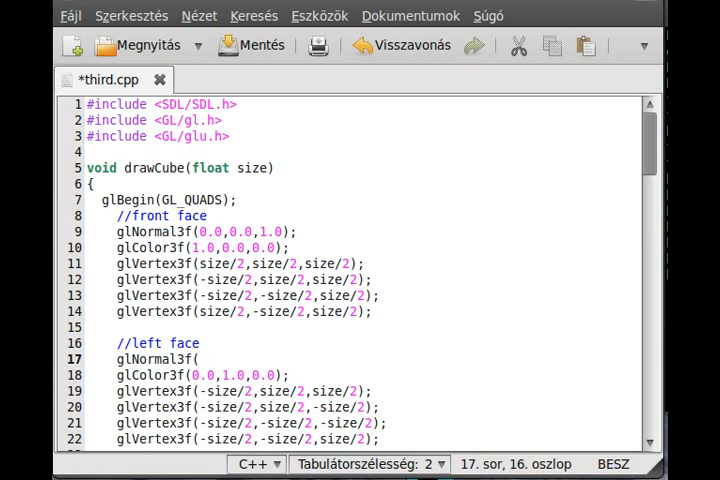
{"action": "type", "text": "-1."}
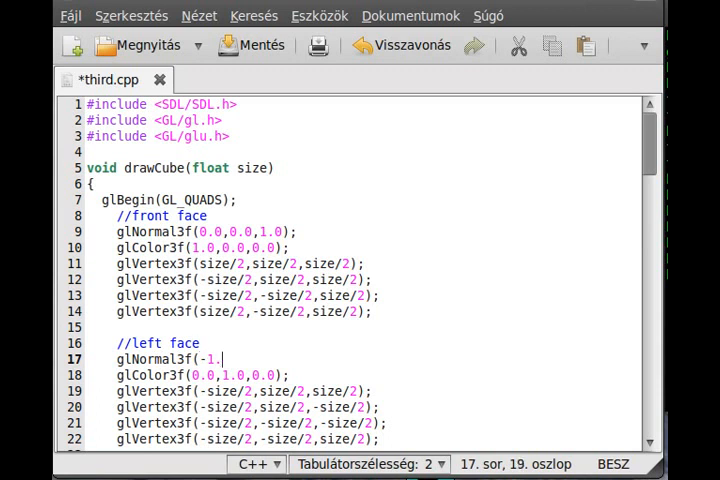
{"action": "type", "text": "0,0.0"}
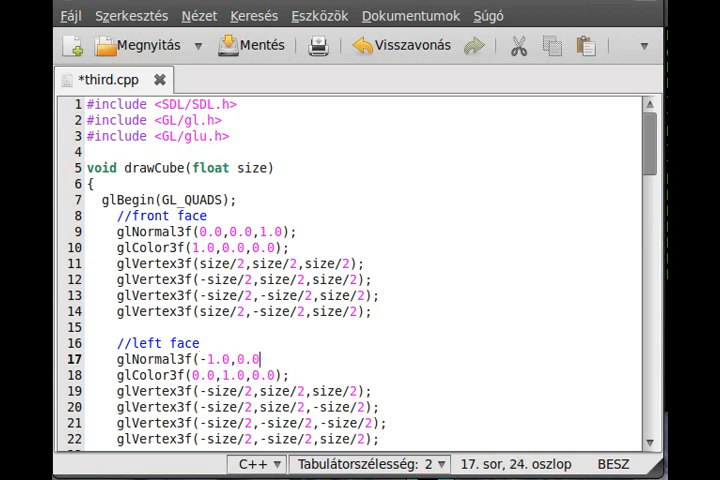
{"action": "type", "text": ",0.0)"}
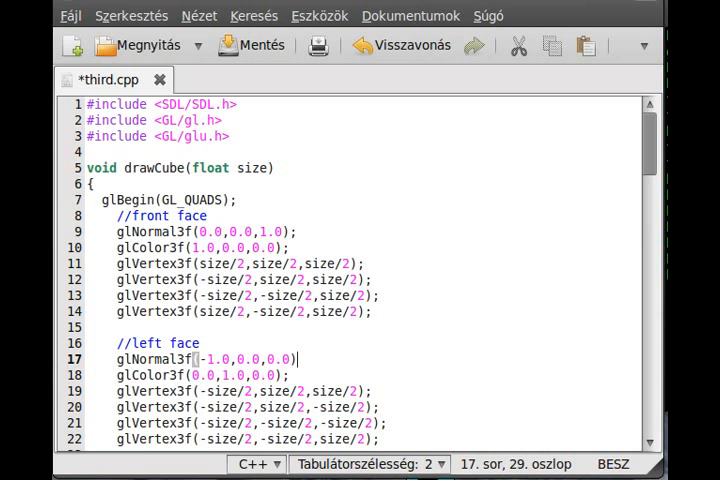
{"action": "type", "text": ";"}
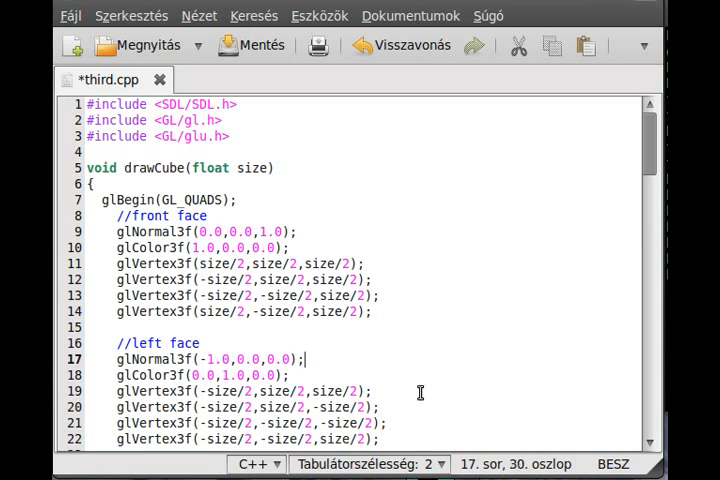
Add glNormal3f(0.0,0.0,-1.0); for the back face.
{"action": "scroll", "scroll_direction": "down", "scroll_amount": 3}
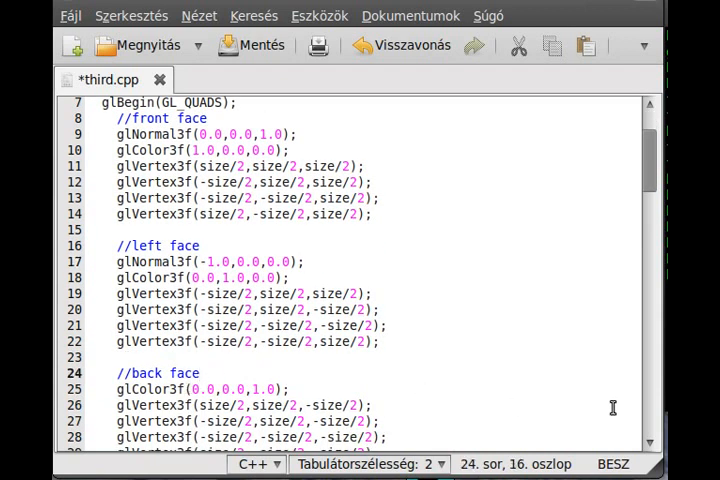
{"action": "type", "text": "glN"}
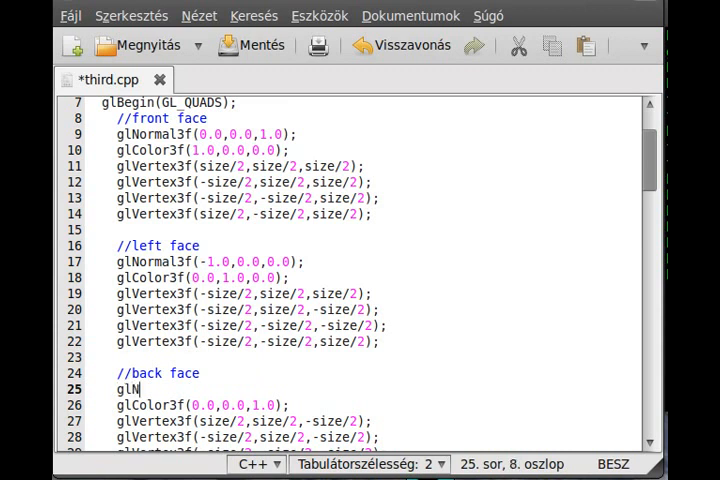
{"action": "type", "text": "orma"}
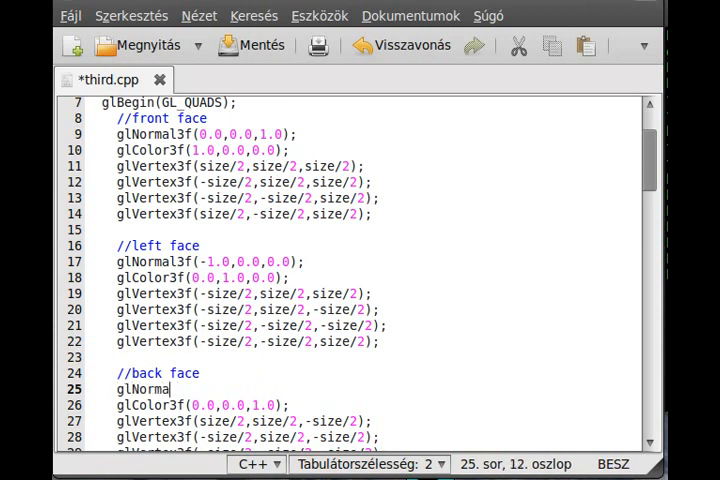
{"action": "type", "text": "l3f("}
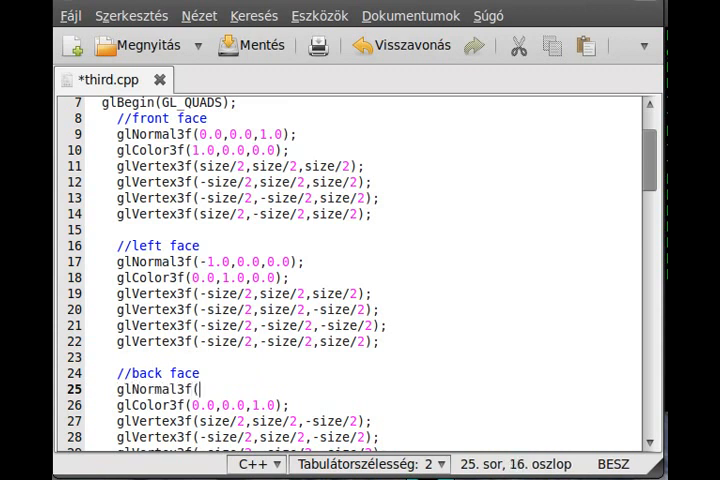
{"action": "scroll", "scroll_direction": "down", "scroll_amount": 3}
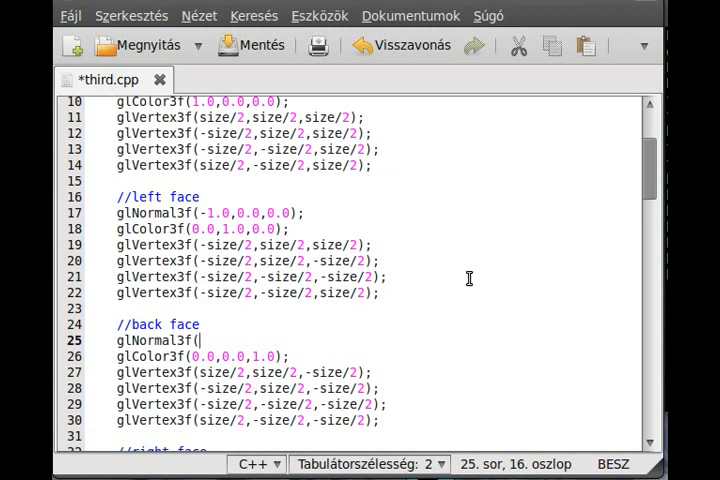
{"action": "type", "text": "0.0"}
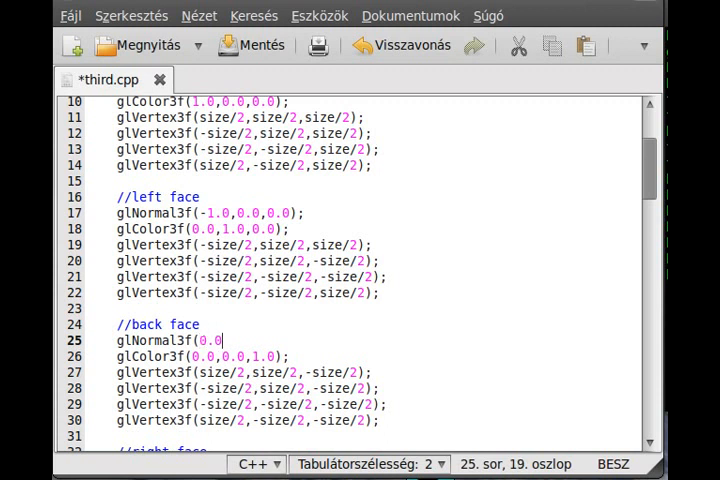
{"action": "type", "text": ",0.0,-"}
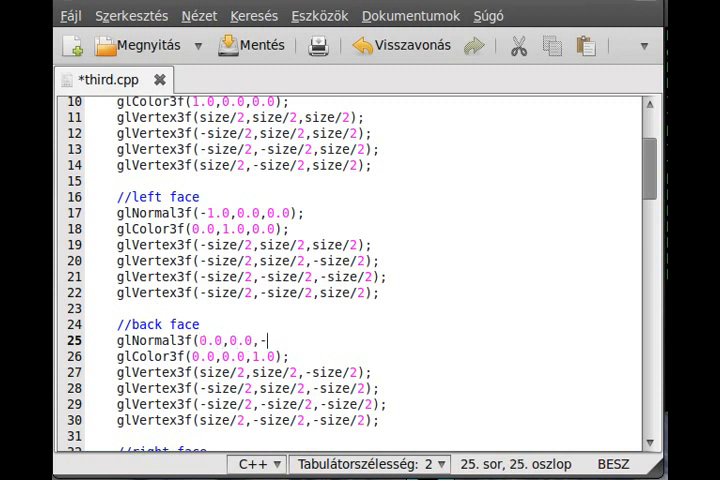
{"action": "type", "text": "1.0);"}
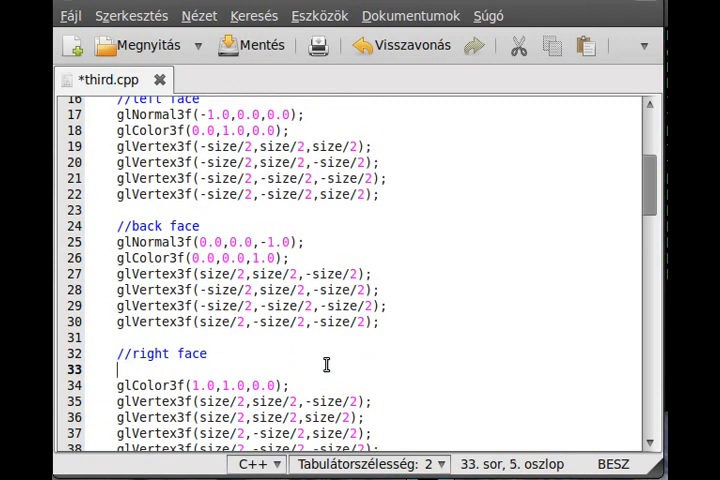
Fix a mistyped call and begin the right face normal glNormal3f(1.0,.
{"action": "type", "text": "GLnOR"}
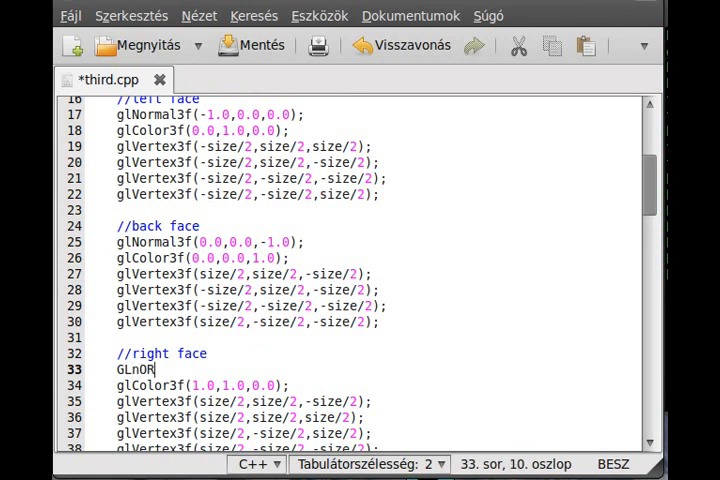
{"action": "key", "text": "BackSpace"}
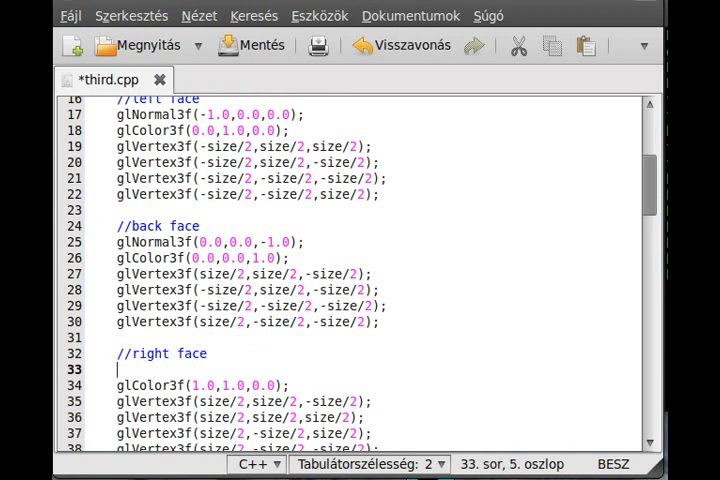
{"action": "type", "text": "glNor"}
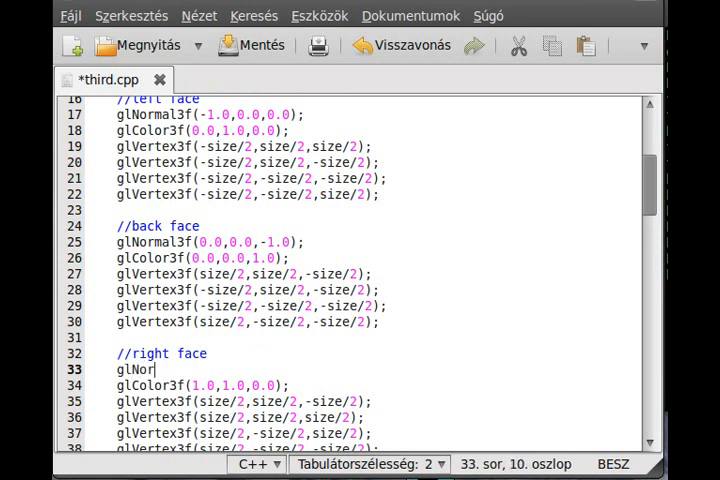
{"action": "type", "text": "mal3f("}
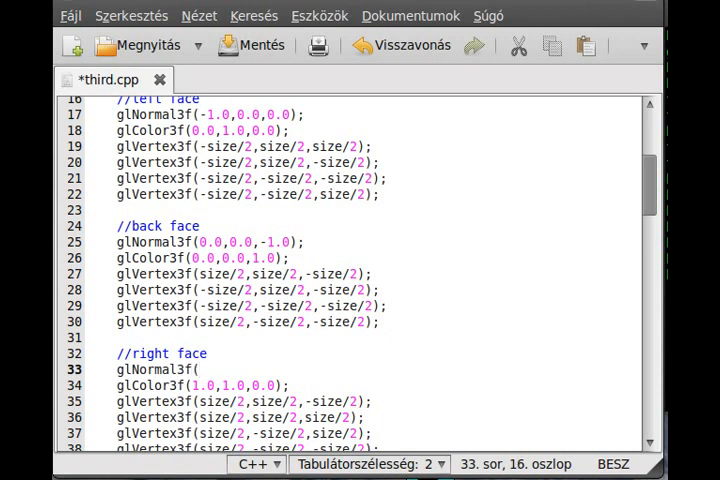
{"action": "type", "text": "1.0"}
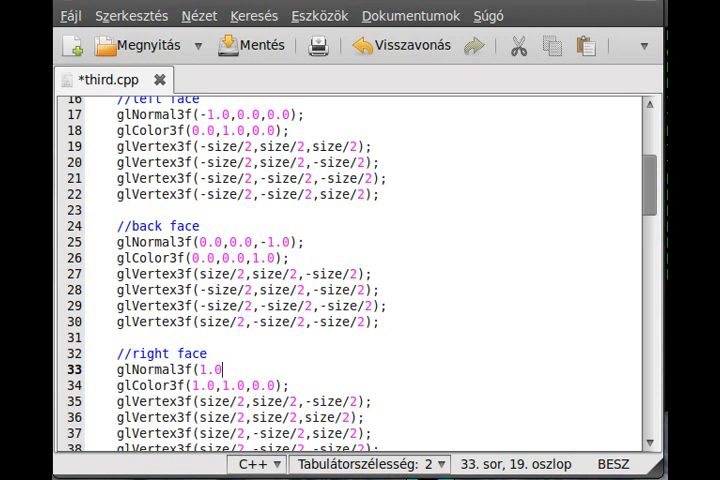
{"action": "type", "text": ",0.0,0.0);"}
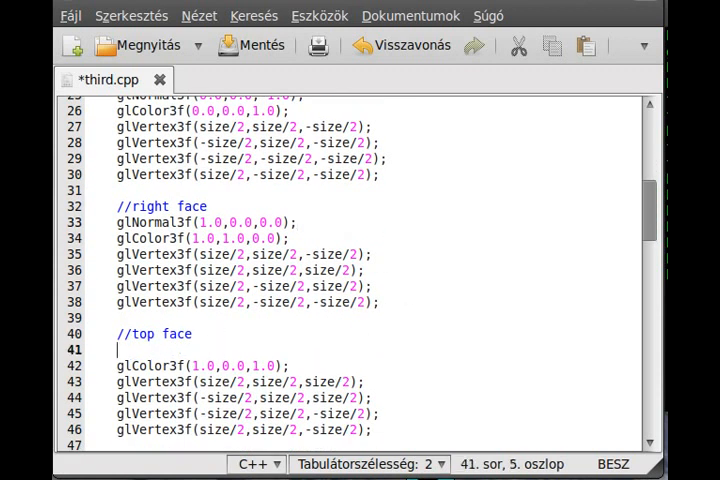
Add normals (0.0,1.0,0.0) for the top face and (0.0,-1.0,0.0) for the bottom.
{"action": "type", "text": "glNormal3"}
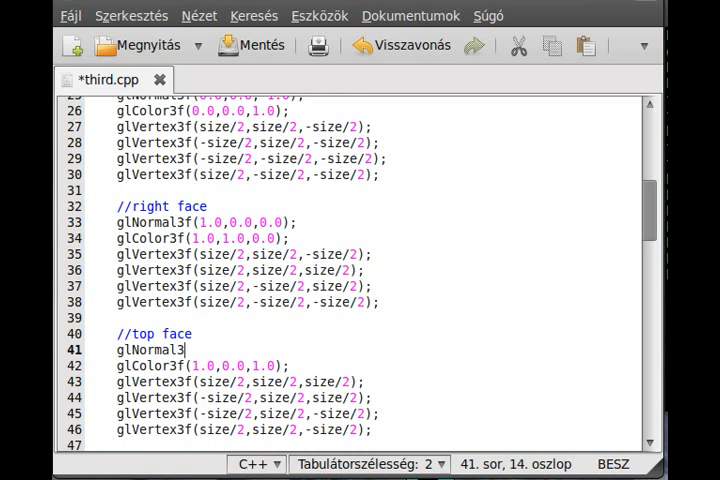
{"action": "type", "text": "f(0.0,"}
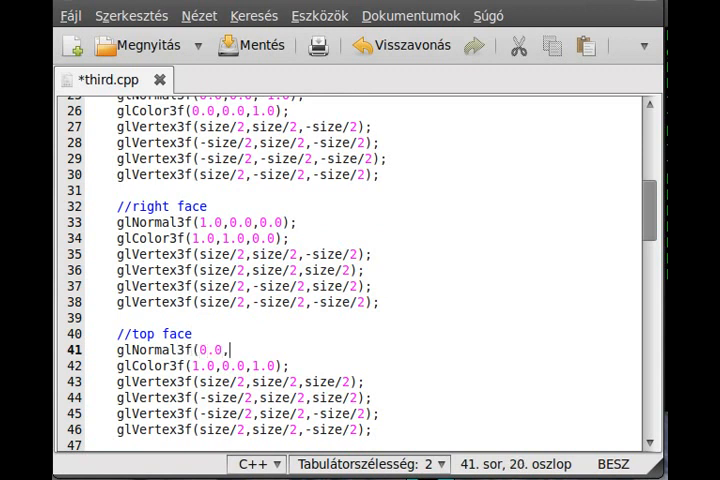
{"action": "type", "text": "1.0,"}
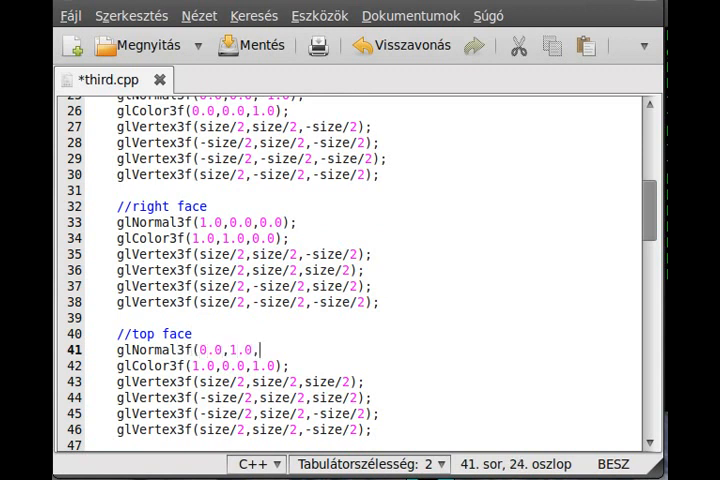
{"action": "type", "text": "0.0);"}
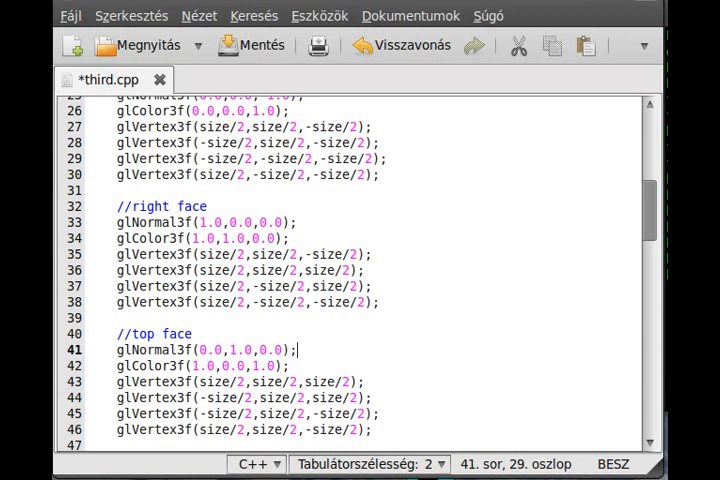
{"action": "scroll", "scroll_direction": "down", "scroll_amount": 3}
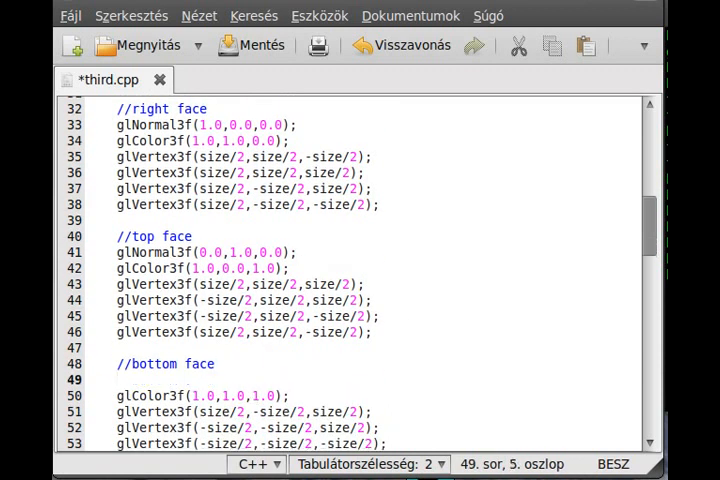
{"action": "type", "text": "glNormal3f"}
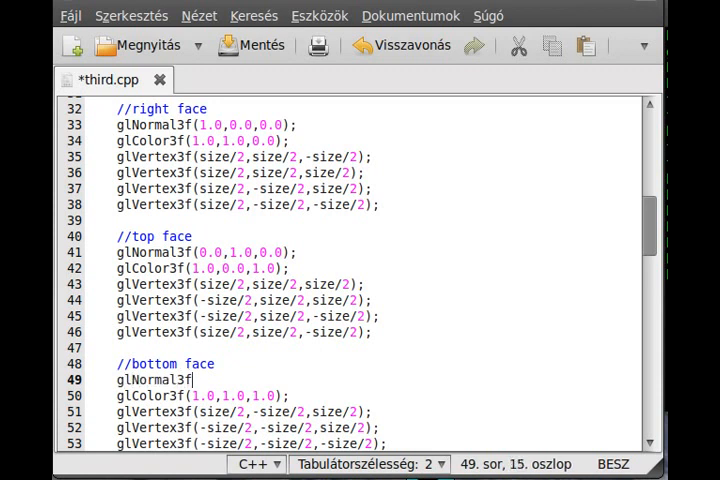
{"action": "type", "text": "(0.0,"}
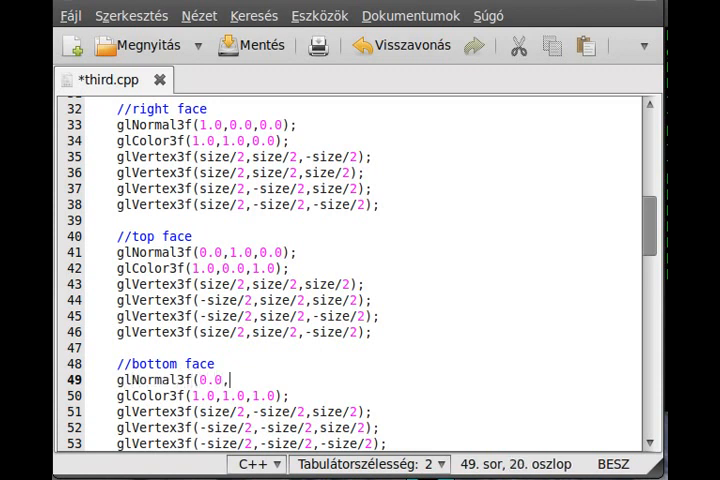
{"action": "type", "text": "-1."}
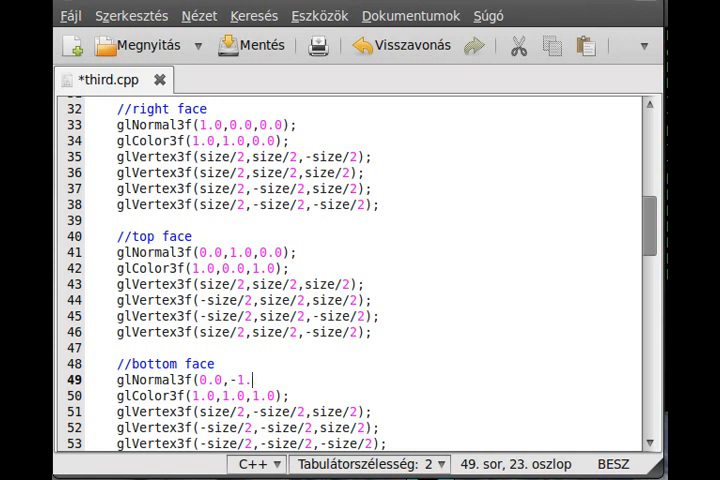
{"action": "type", "text": "0,0.0);"}
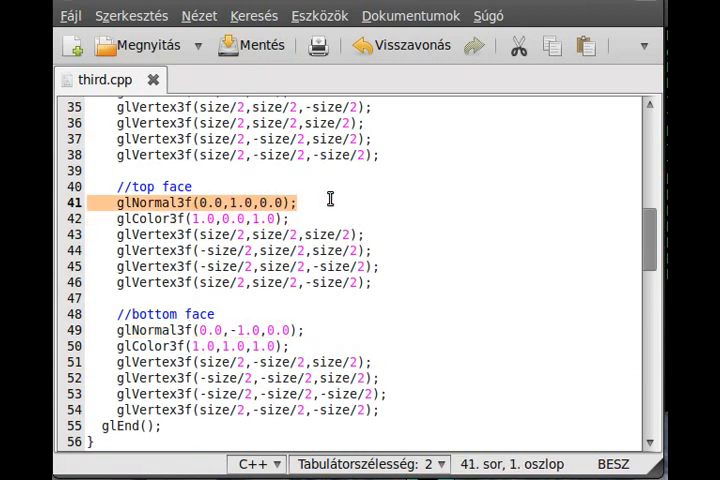
{"action": "mouse_move", "coordinate": [165, 203]}
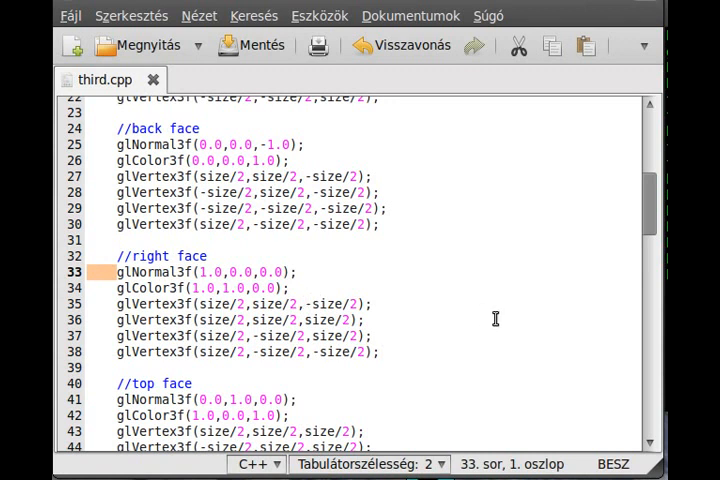
{"action": "mouse_move", "coordinate": [300, 238]}
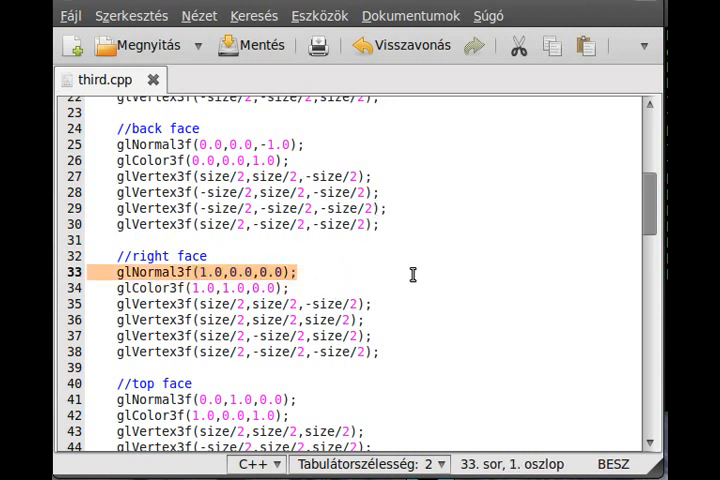
{"action": "mouse_move", "coordinate": [458, 185]}
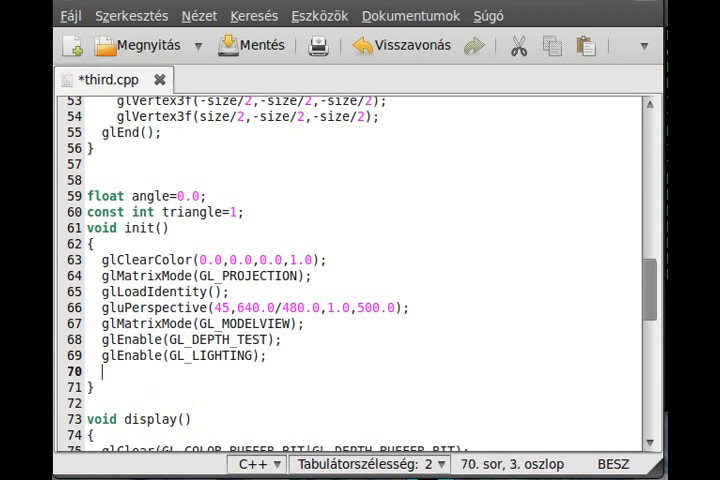
Add glEnable(GL_LIGHT0); below the lighting line in init().
{"action": "type", "text": "glE"}
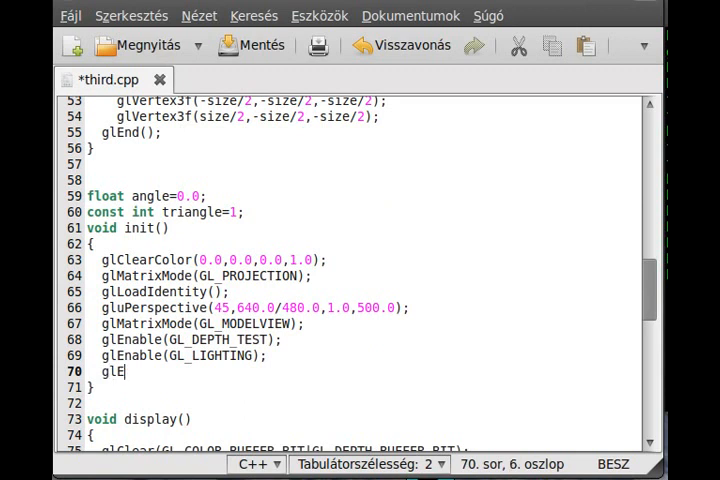
{"action": "type", "text": "nable("}
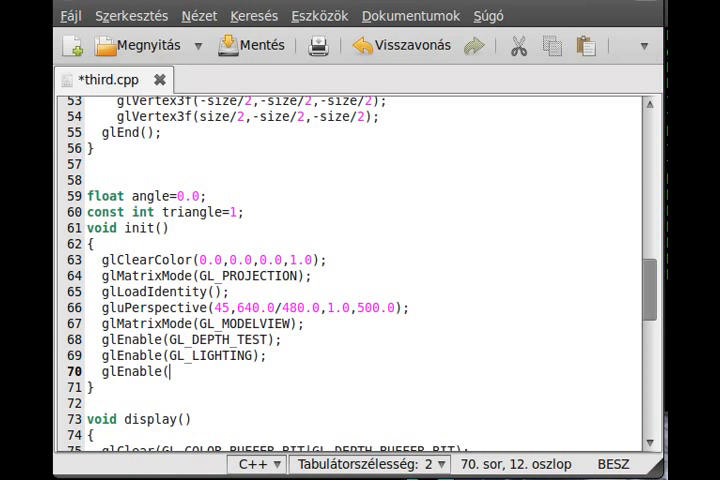
{"action": "type", "text": "GL_LIGHT"}
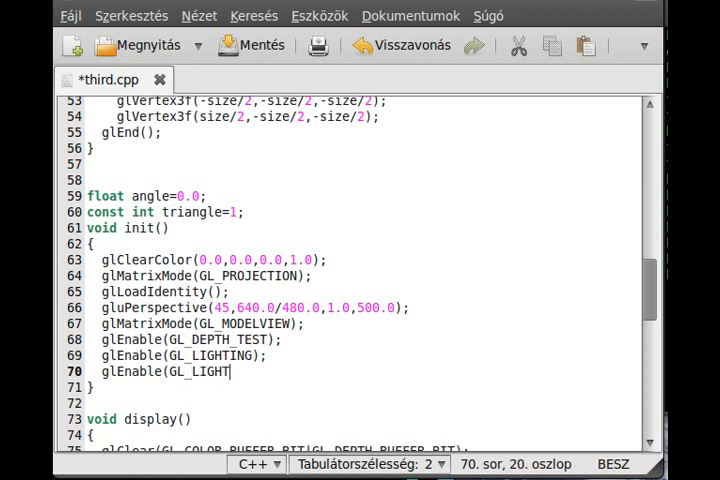
{"action": "type", "text": "0"}
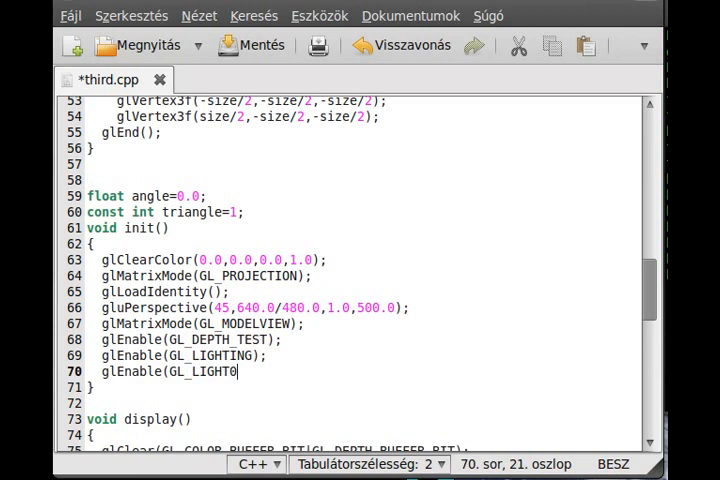
{"action": "key", "text": "BackSpace"}
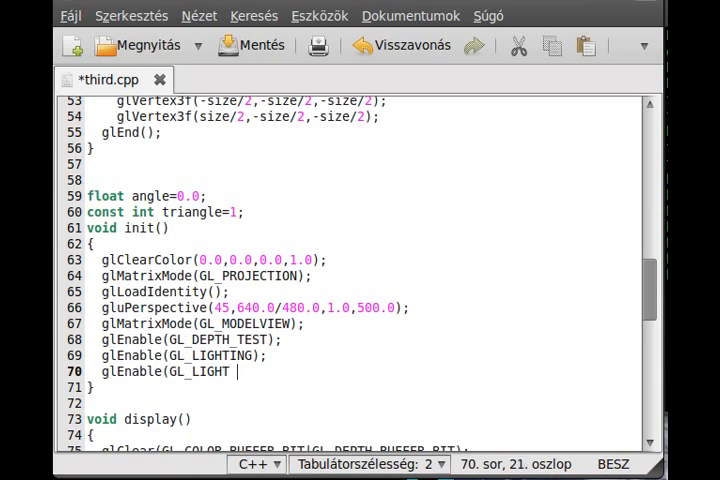
{"action": "type", "text": "0"}
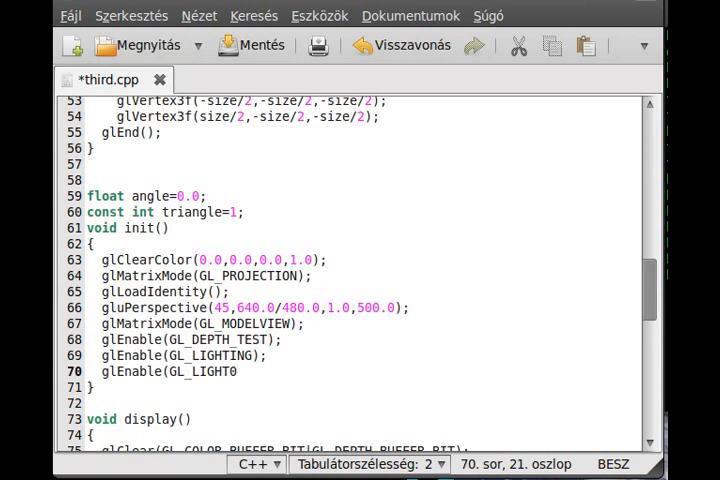
{"action": "type", "text": ");"}
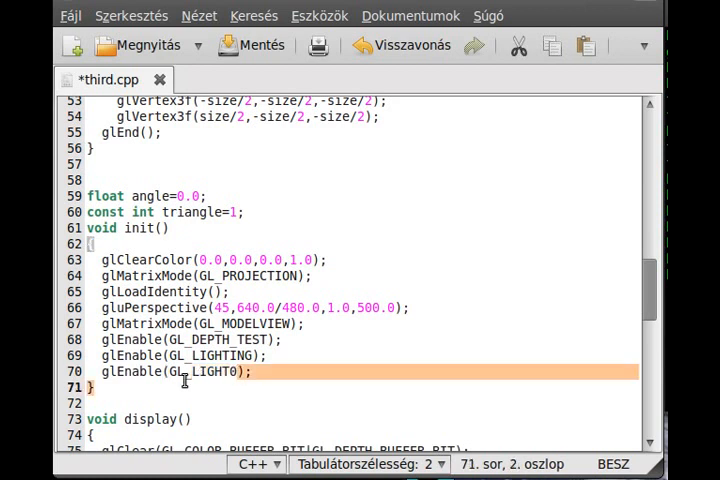
{"action": "double_click", "coordinate": [213, 372]}
{"action": "type", "text": "glLight"}
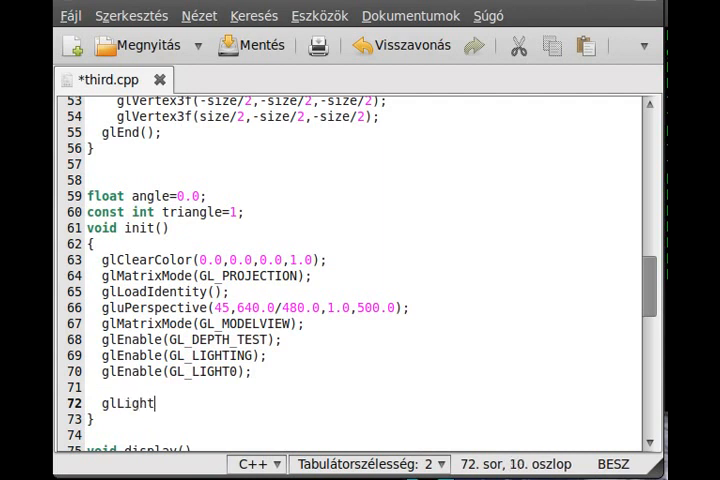
Write the partial call glLightfv(GL_LIGHT0,GL_POSITION, in init().
{"action": "type", "text": "fv"}
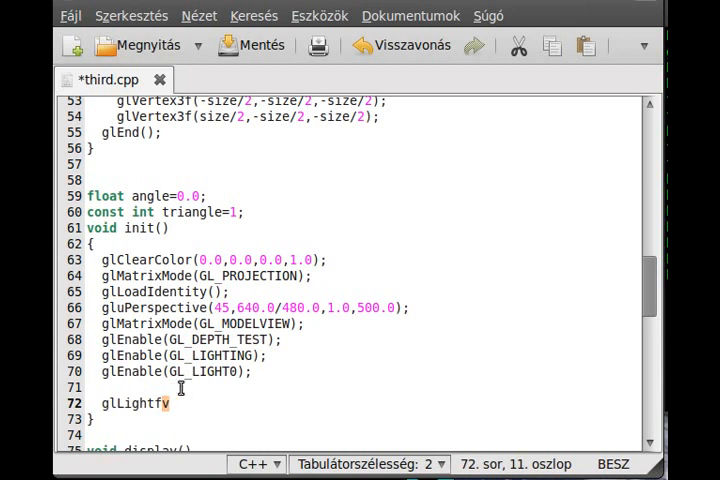
{"action": "mouse_move", "coordinate": [180, 400]}
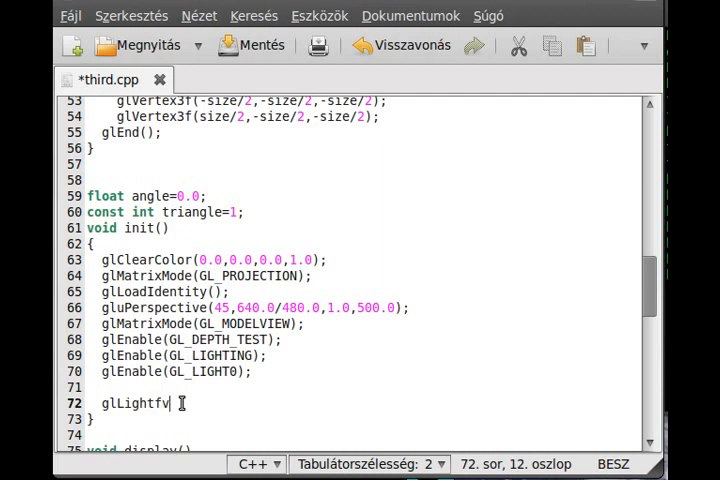
{"action": "type", "text": "("}
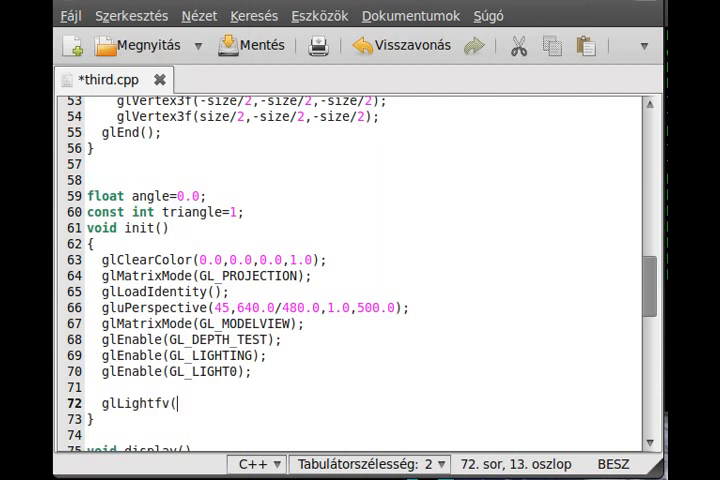
{"action": "type", "text": "GL"}
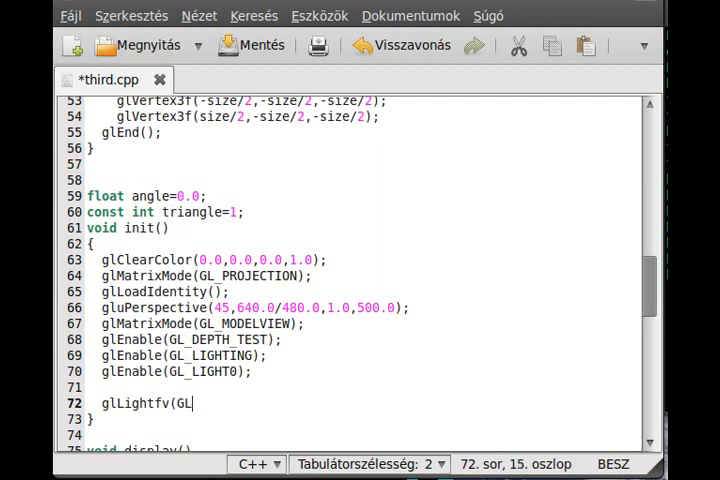
{"action": "type", "text": "_LIGHT"}
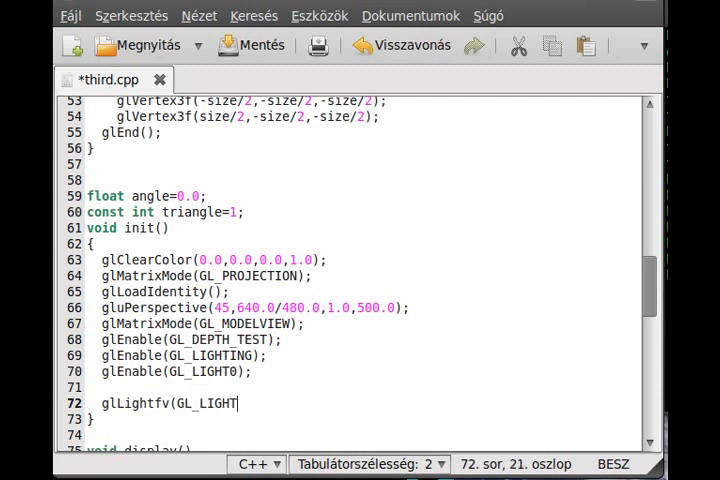
{"action": "type", "text": "0,"}
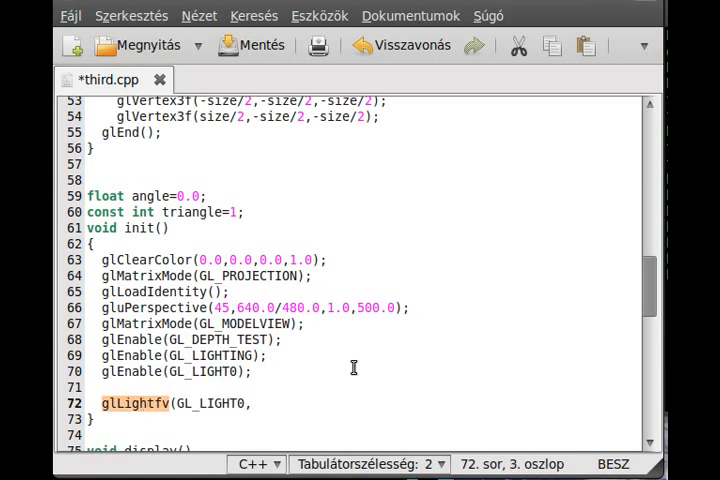
{"action": "left_click", "coordinate": [255, 403]}
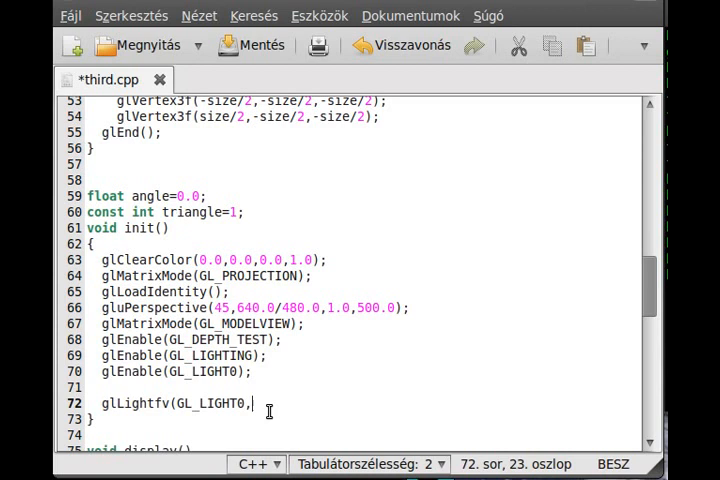
{"action": "type", "text": "GL_PO"}
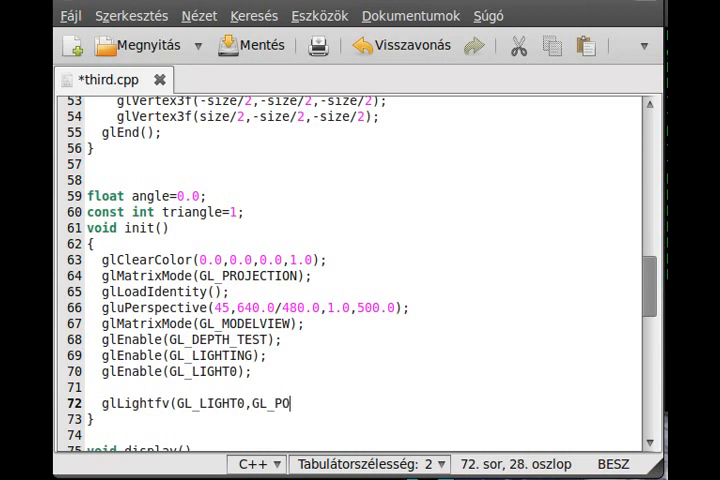
{"action": "type", "text": "SITION"}
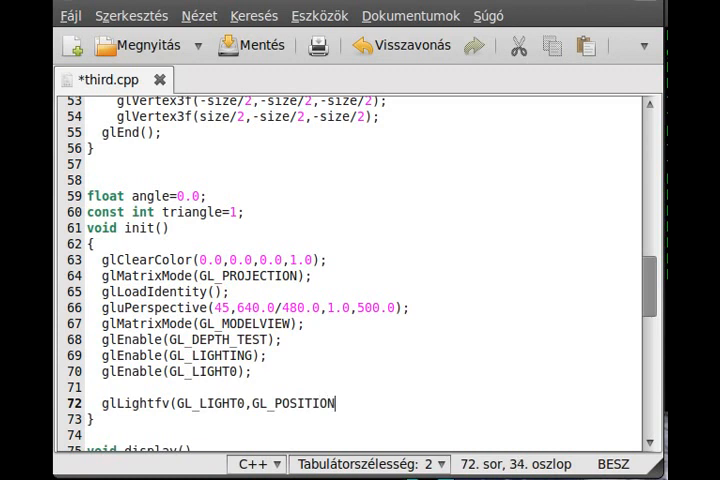
{"action": "type", "text": ","}
{"action": "left_click", "coordinate": [363, 387]}
{"action": "type", "text": "float"}
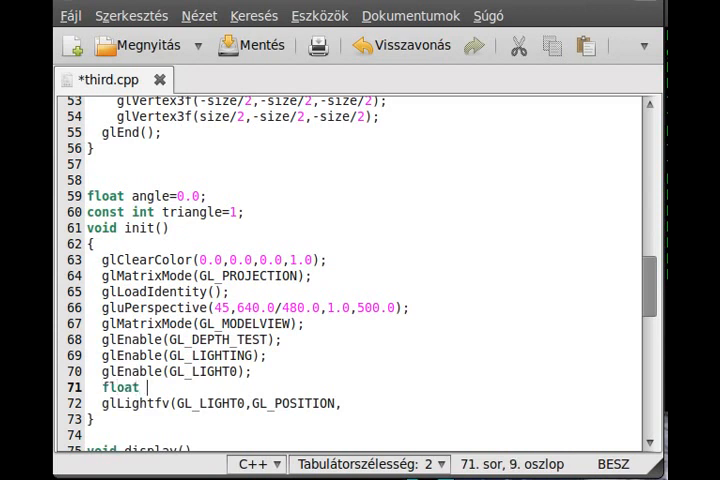
Declare float pos[]={-2.0,2.0,-3.0,1.0}; and finish glLightfv(GL_LIGHT0,GL_POSITION,pos);.
{"action": "type", "text": "po"}
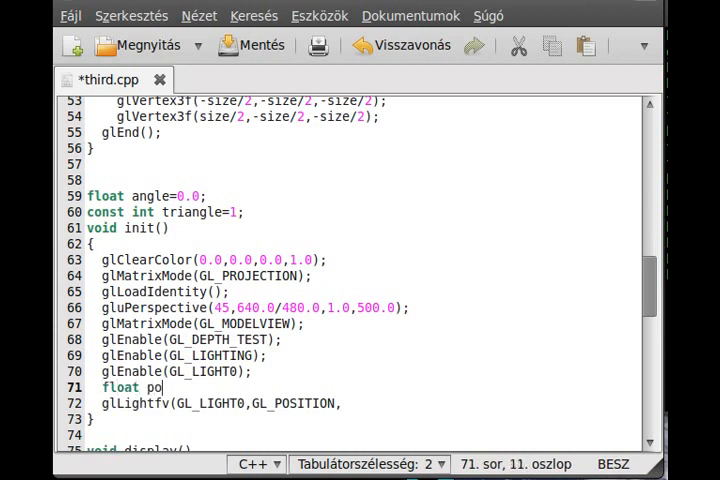
{"action": "type", "text": "s[]={{"}
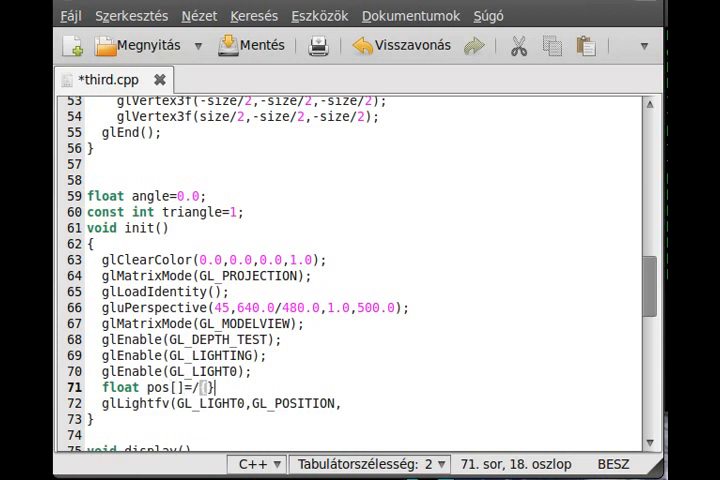
{"action": "key", "text": "BackSpace"}
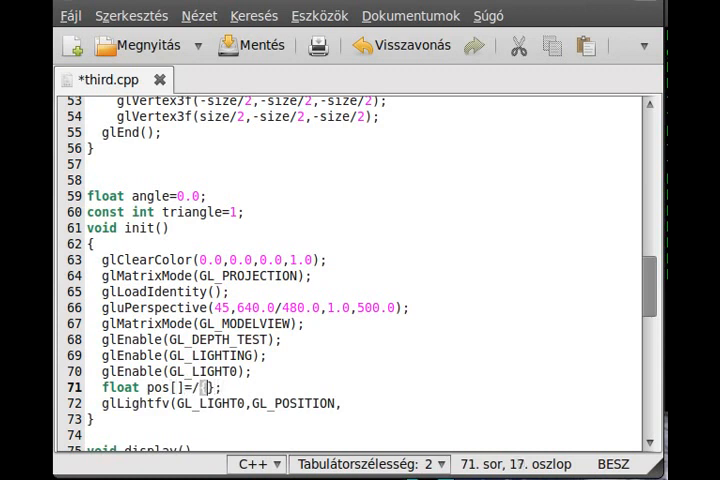
{"action": "key", "text": "BackSpace"}
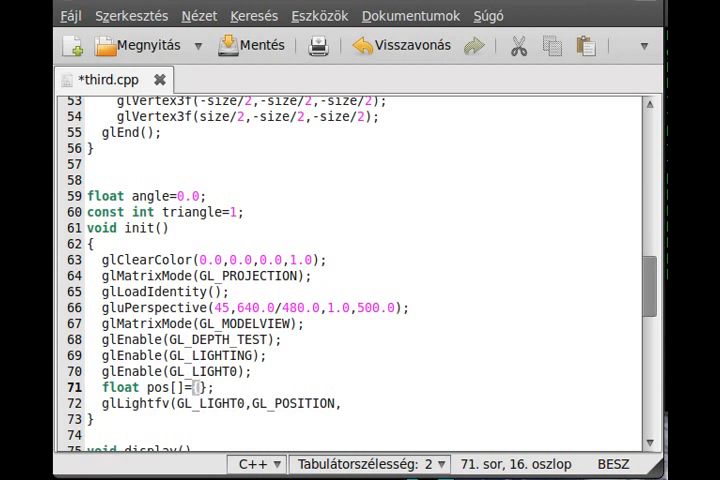
{"action": "type", "text": "0.0"}
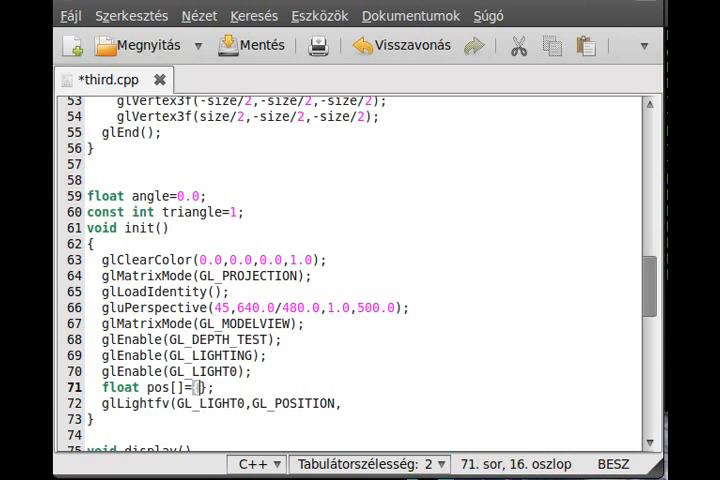
{"action": "type", "text": "-2.0"}
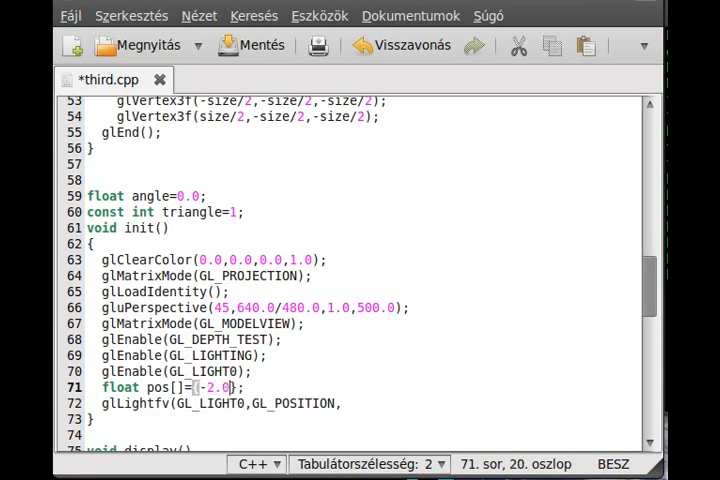
{"action": "type", "text": ",2.0,"}
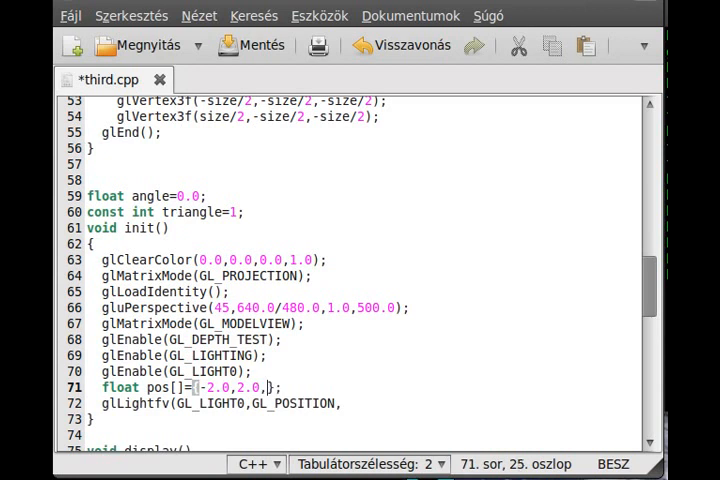
{"action": "type", "text": "-3.0"}
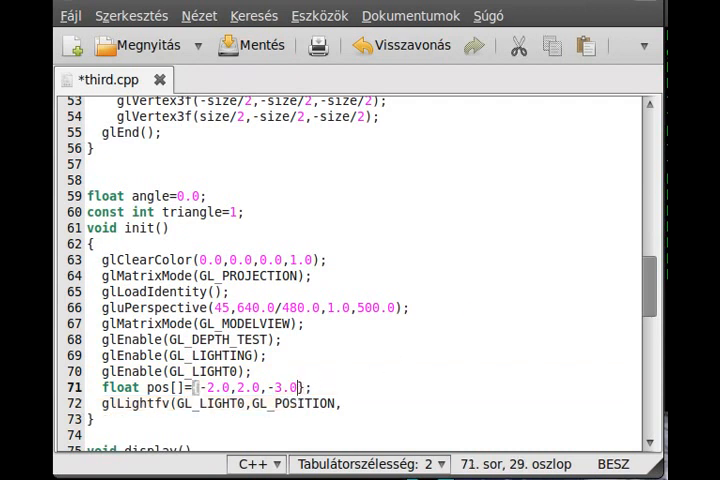
{"action": "type", "text": ","}
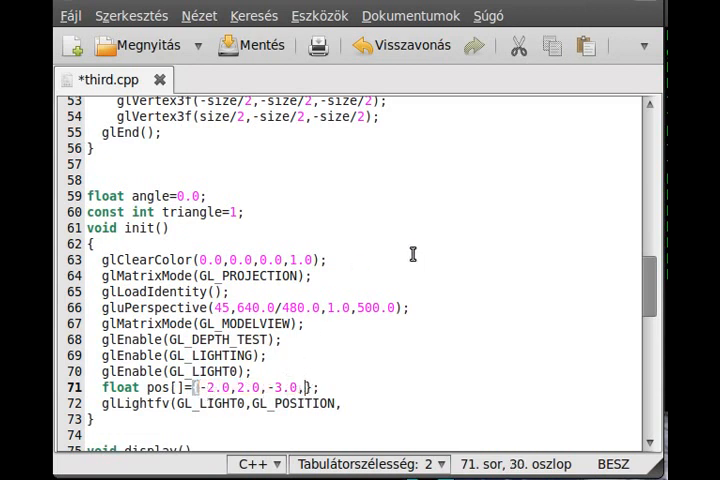
{"action": "type", "text": "1.0"}
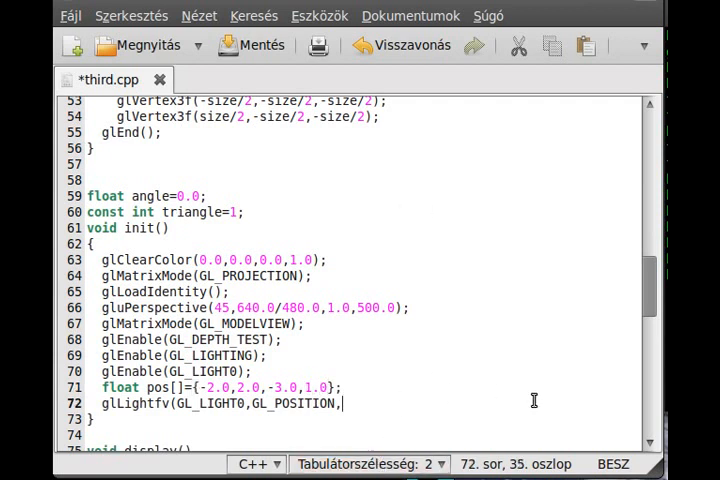
{"action": "type", "text": "pos);"}
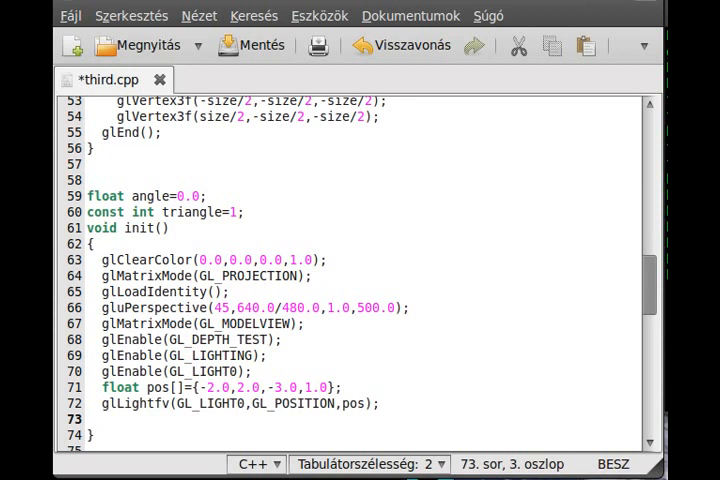
Declare float dif[]={1.0,1.0,1.0,1.0}; after the position call, starting a new line.
{"action": "type", "text": "float"}
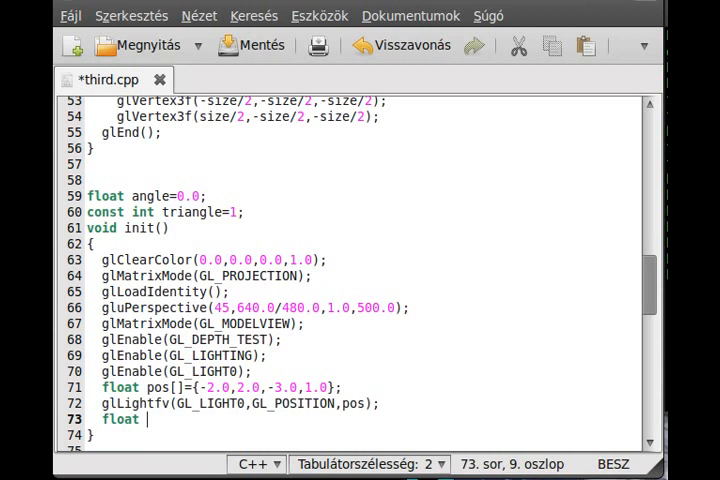
{"action": "type", "text": "s"}
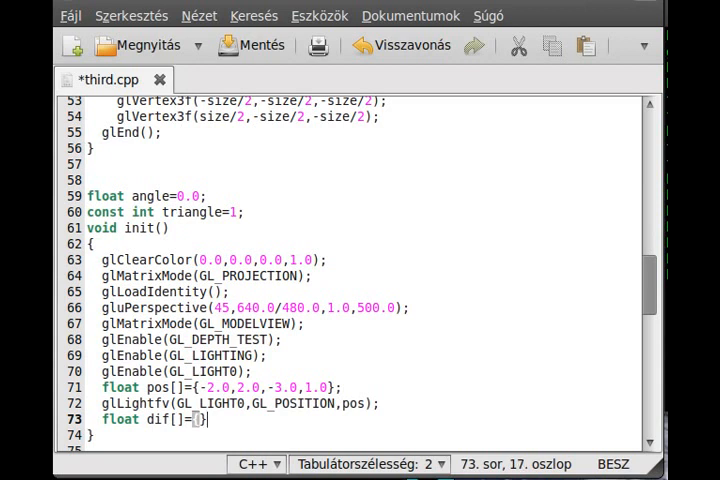
{"action": "type", "text": ";"}
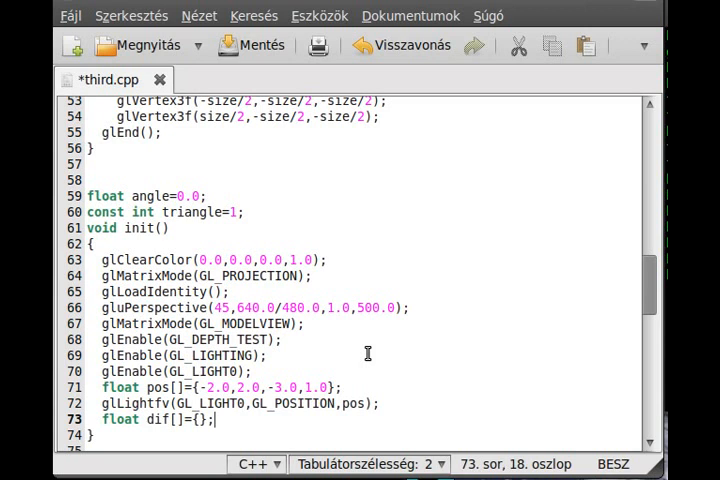
{"action": "mouse_move", "coordinate": [380, 284]}
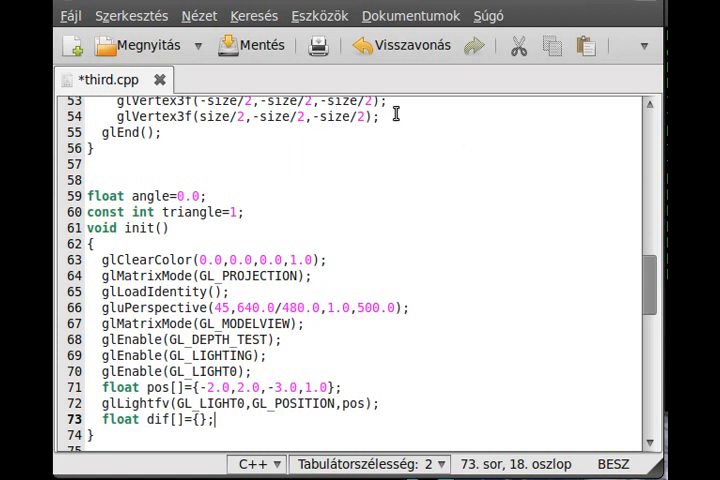
{"action": "mouse_move", "coordinate": [384, 232]}
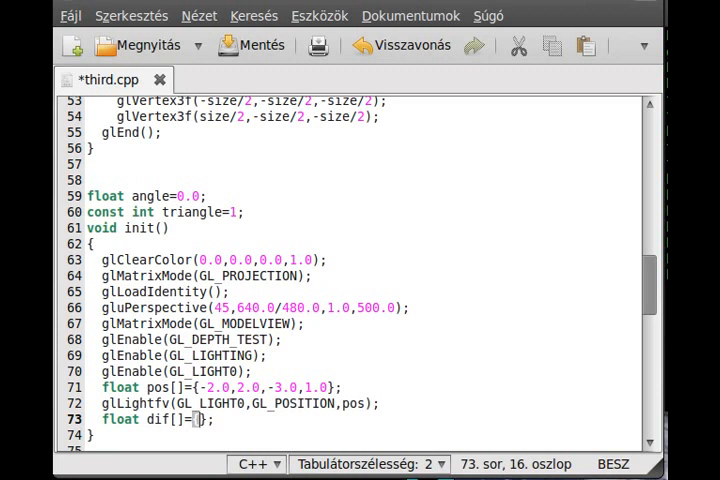
{"action": "type", "text": "1.0,1.0"}
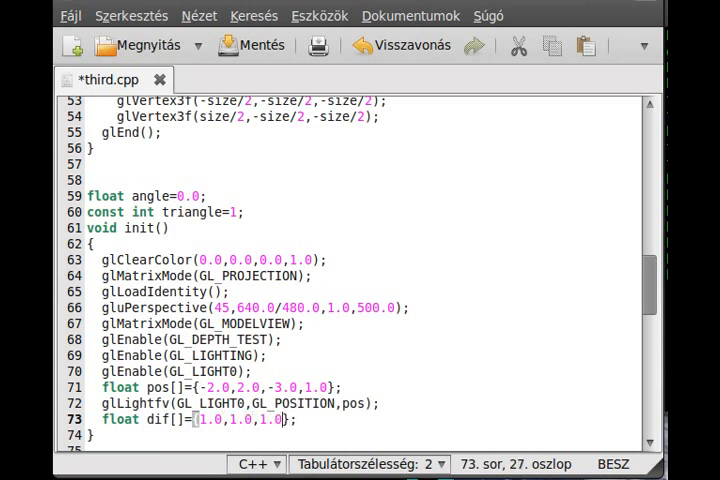
{"action": "type", "text": ",1.0"}
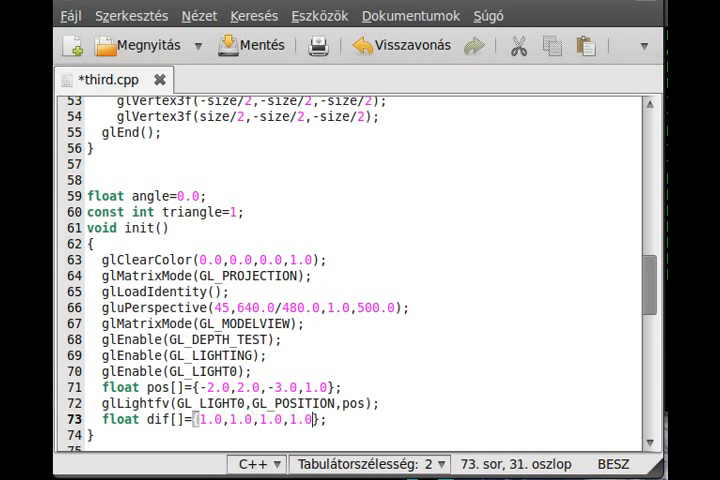
{"action": "key", "text": "Right"}
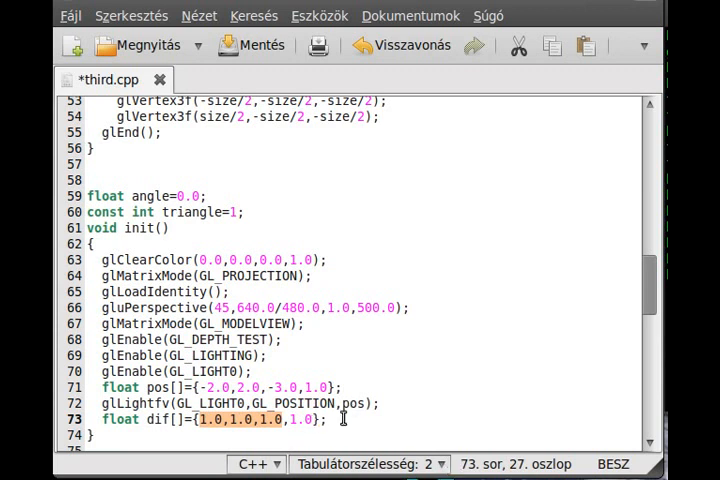
{"action": "key", "text": "Return"}
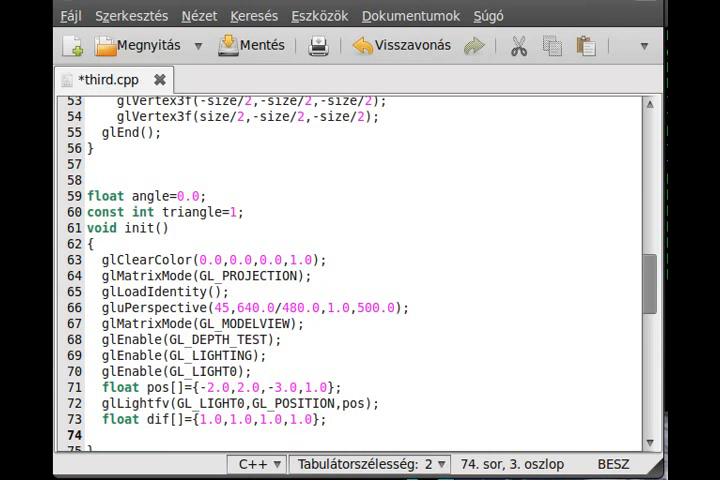
Add glLightfv(GL_LIGHT0,GL_DIFFUSE,dif); on the new line.
{"action": "type", "text": "glLight"}
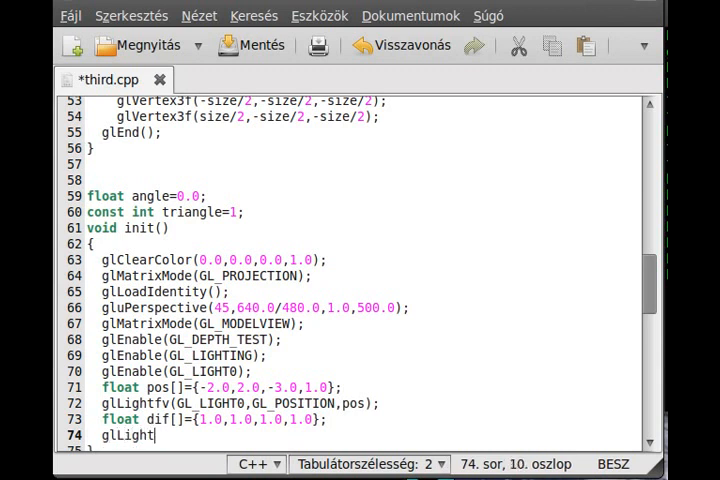
{"action": "type", "text": "fv(GL_LIGHT0,"}
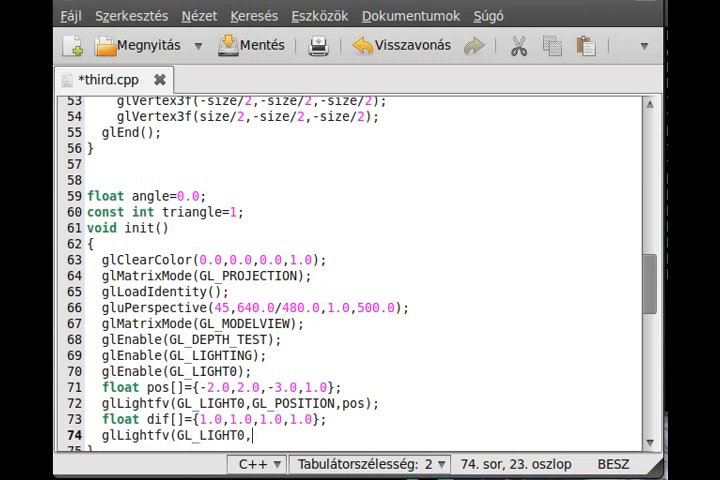
{"action": "type", "text": "G"}
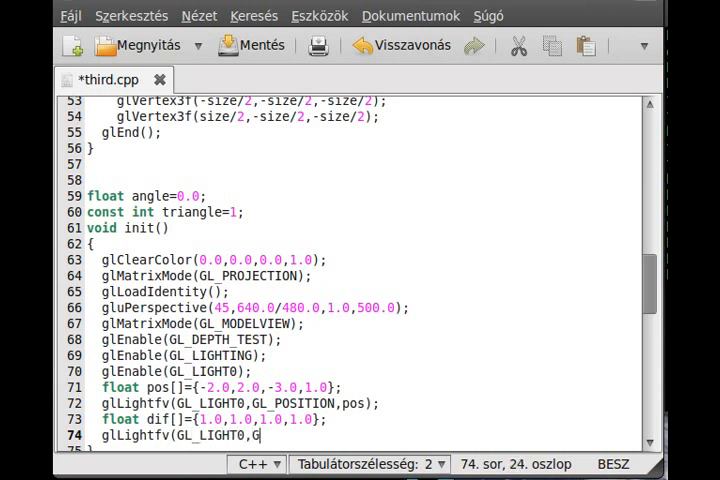
{"action": "type", "text": "L_DIFFUS"}
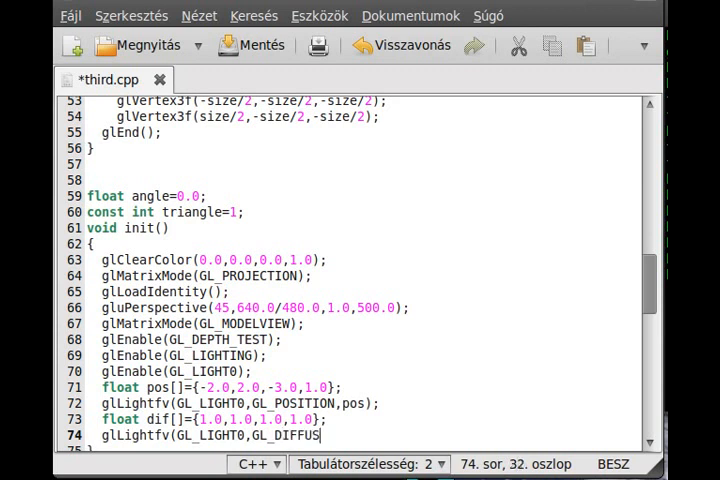
{"action": "type", "text": "E,"}
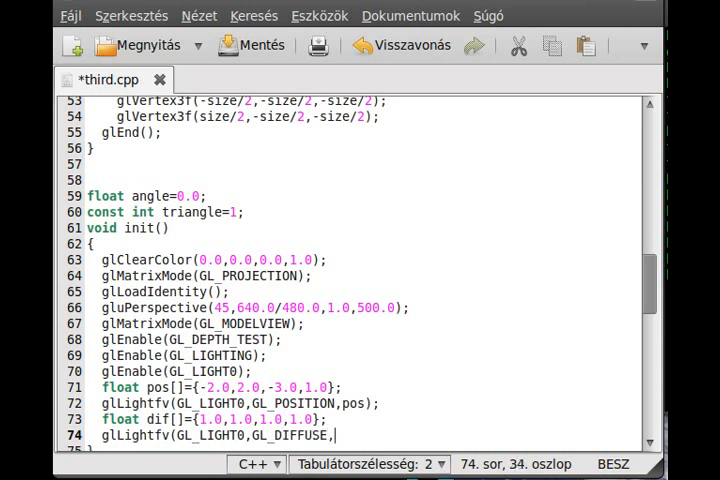
{"action": "type", "text": "dif);"}
{"action": "type", "text": "float"}
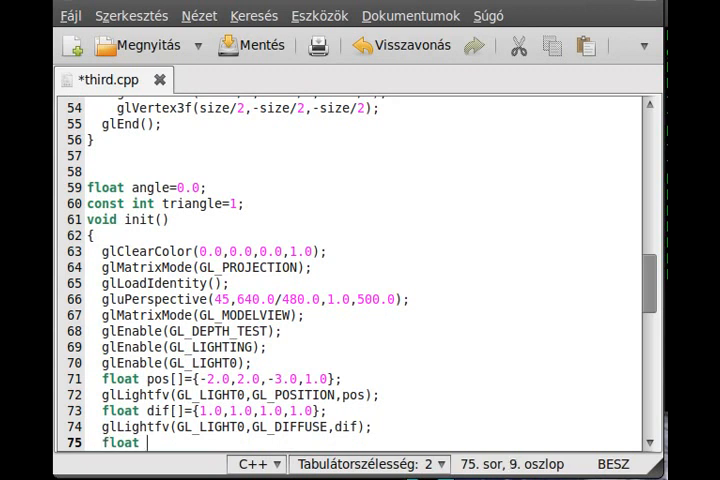
Declare float amb[]={0.2,0.2,0.2,1.0}; in init().
{"action": "type", "text": "am"}
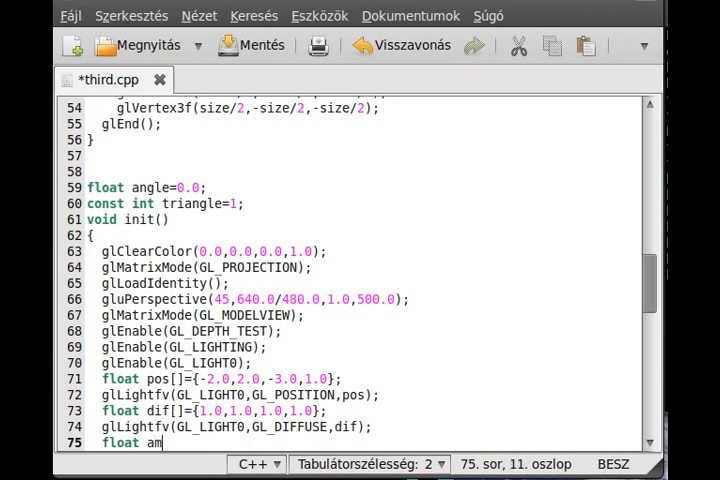
{"action": "type", "text": "b[]="}
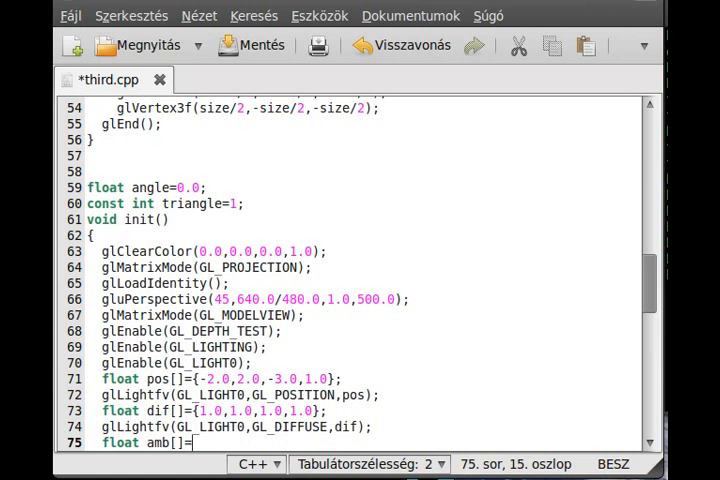
{"action": "type", "text": "{"}
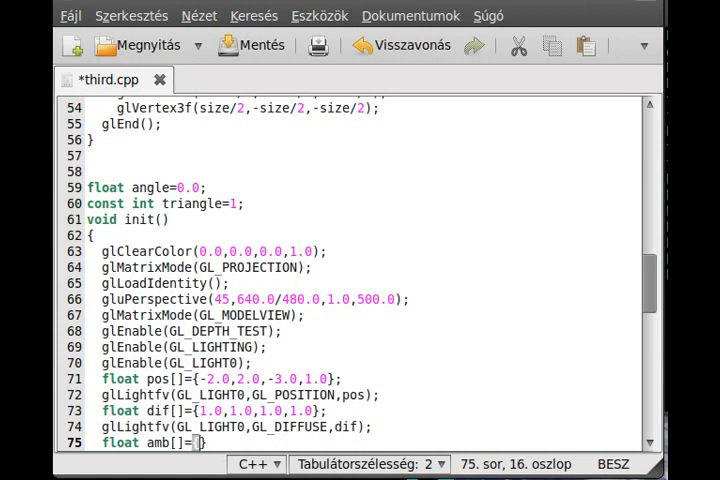
{"action": "type", "text": "0.2,0.2,0.2,1.0"}
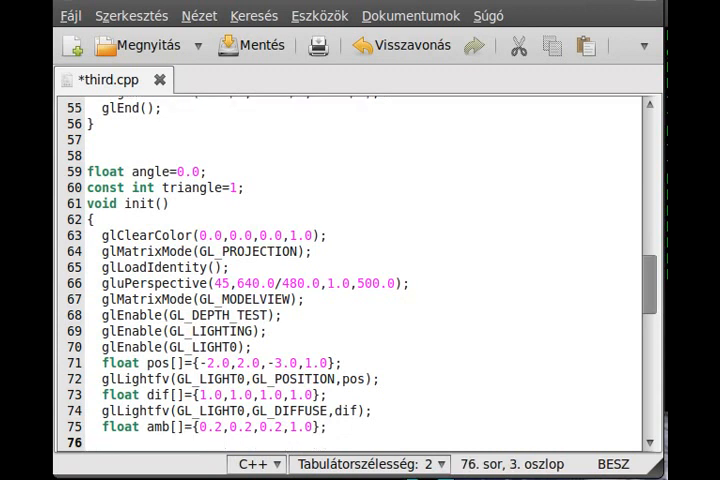
Add glLightfv(GL_LIGHT0,GL_AMBIENT,amb); below the ambient array.
{"action": "type", "text": "glLightfv"}
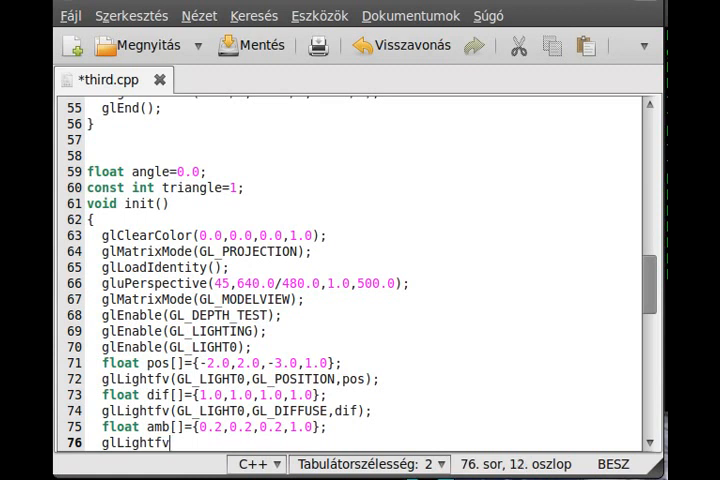
{"action": "type", "text": "("}
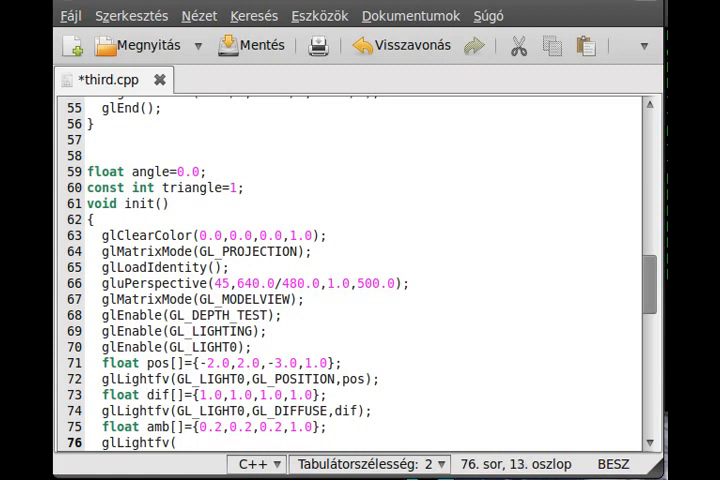
{"action": "type", "text": "GL_LIGHT"}
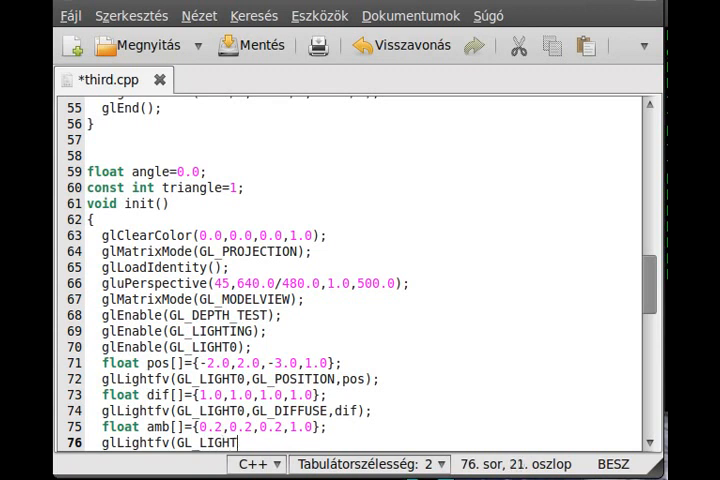
{"action": "type", "text": "0,GL_AMBIENT,am"}
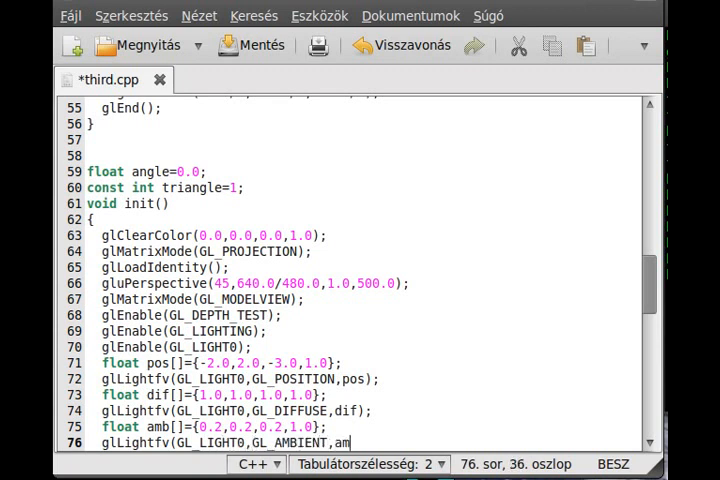
{"action": "type", "text": "b);"}
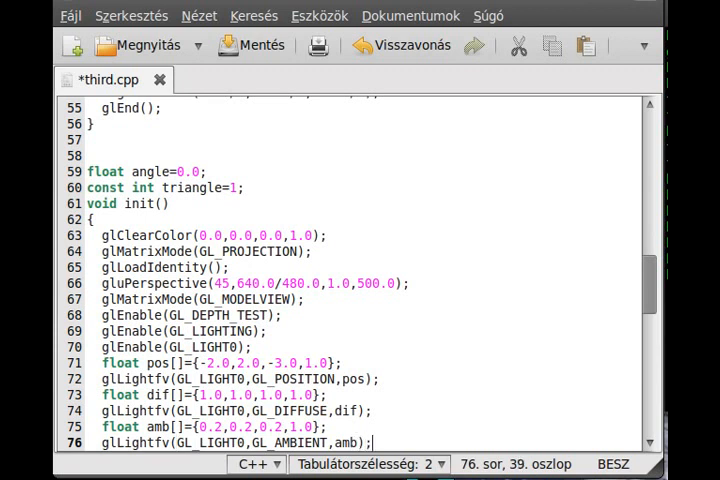
{"action": "mouse_move", "coordinate": [390, 284]}
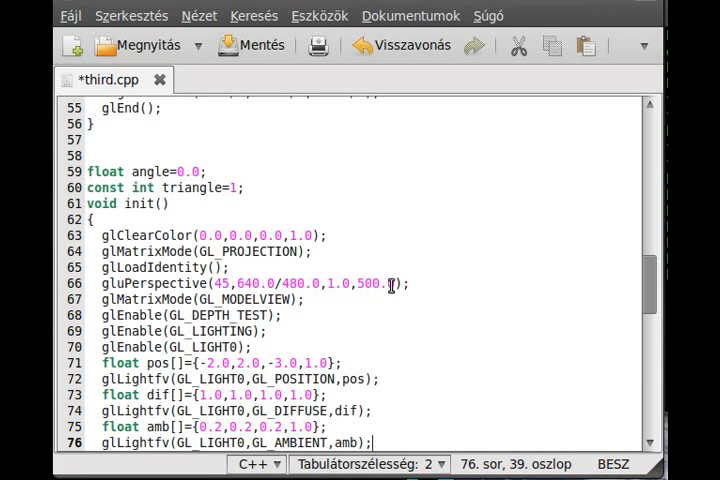
Move pos[] and its GL_POSITION glLightfv call below glLoadIdentity() in display(), and save third.cpp.
{"action": "scroll", "scroll_direction": "down", "scroll_amount": 3}
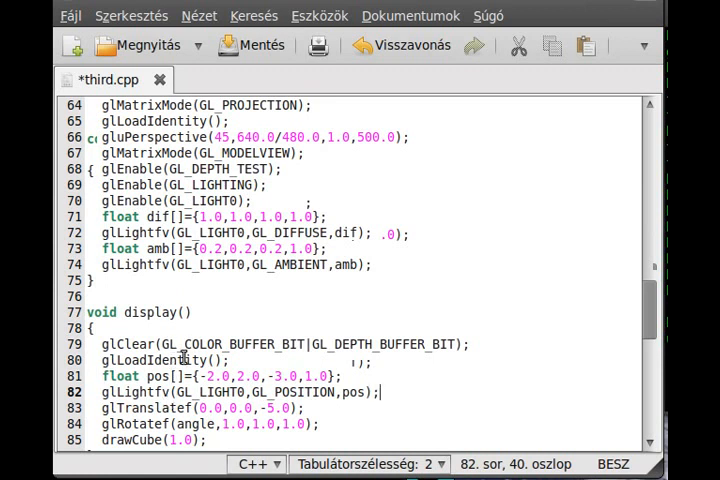
{"action": "double_click", "coordinate": [157, 359]}
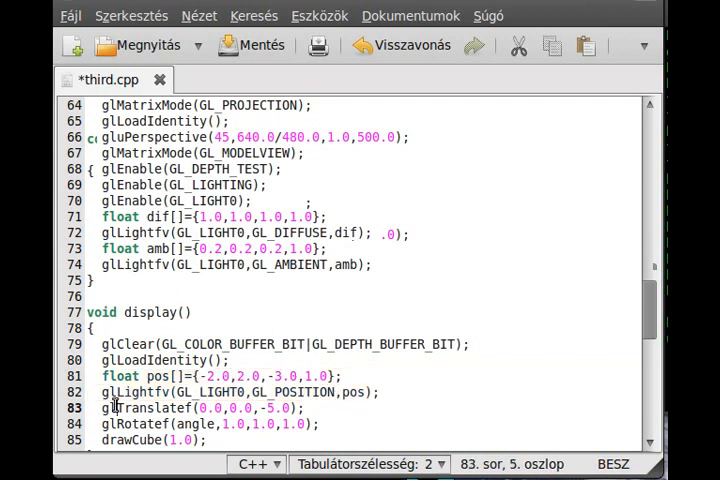
{"action": "triple_click", "coordinate": [200, 408]}
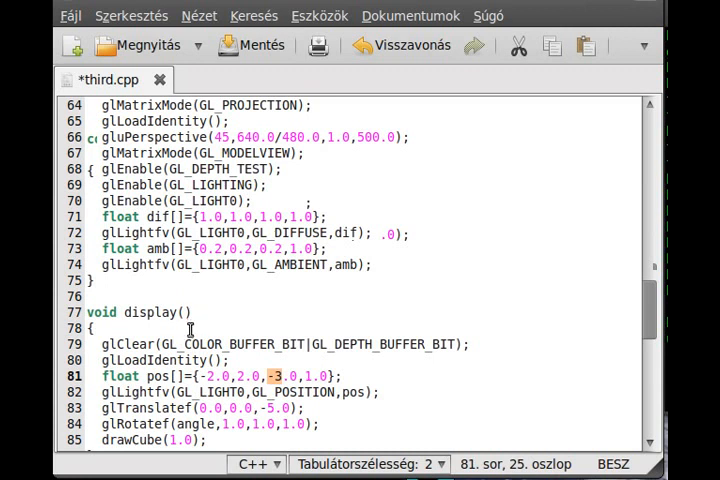
{"action": "mouse_move", "coordinate": [415, 390]}
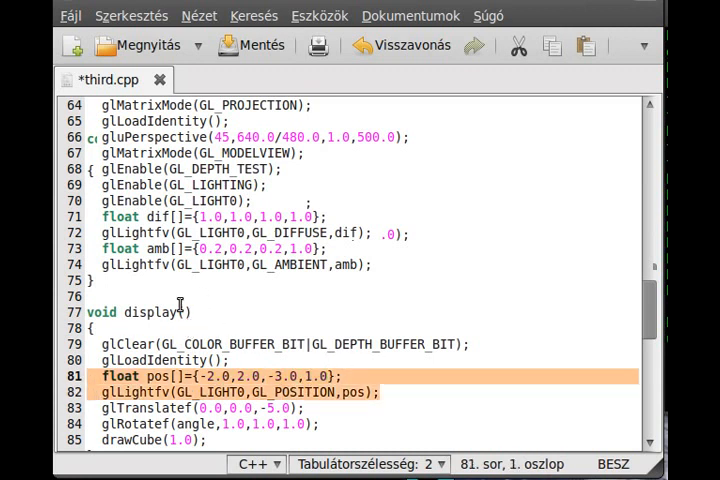
{"action": "left_click", "coordinate": [175, 312]}
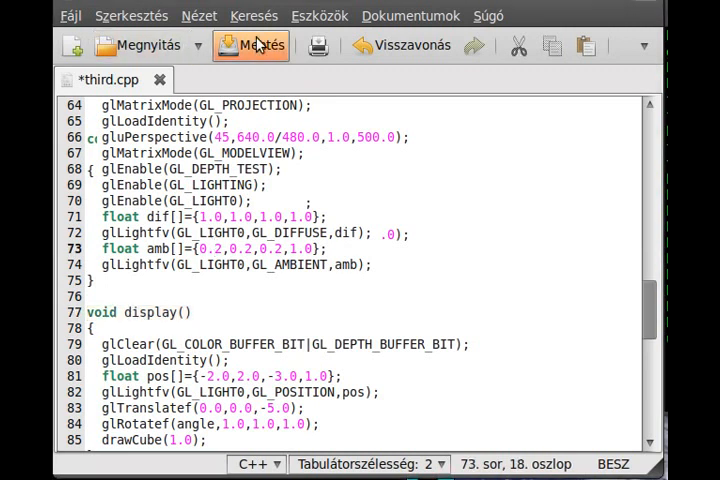
{"action": "left_click", "coordinate": [250, 45]}
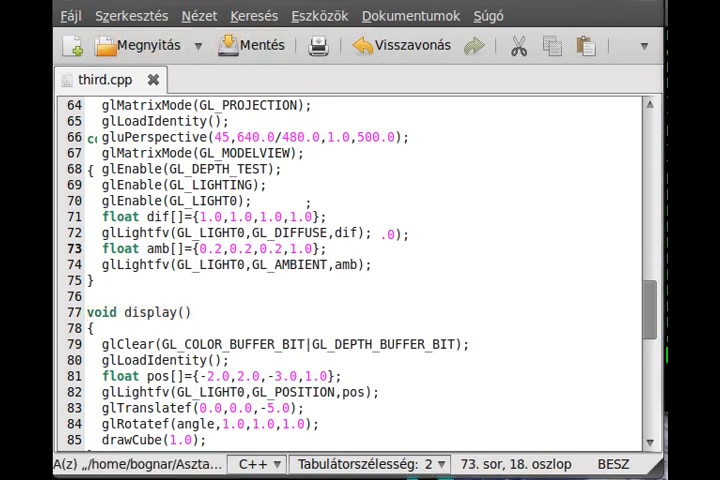